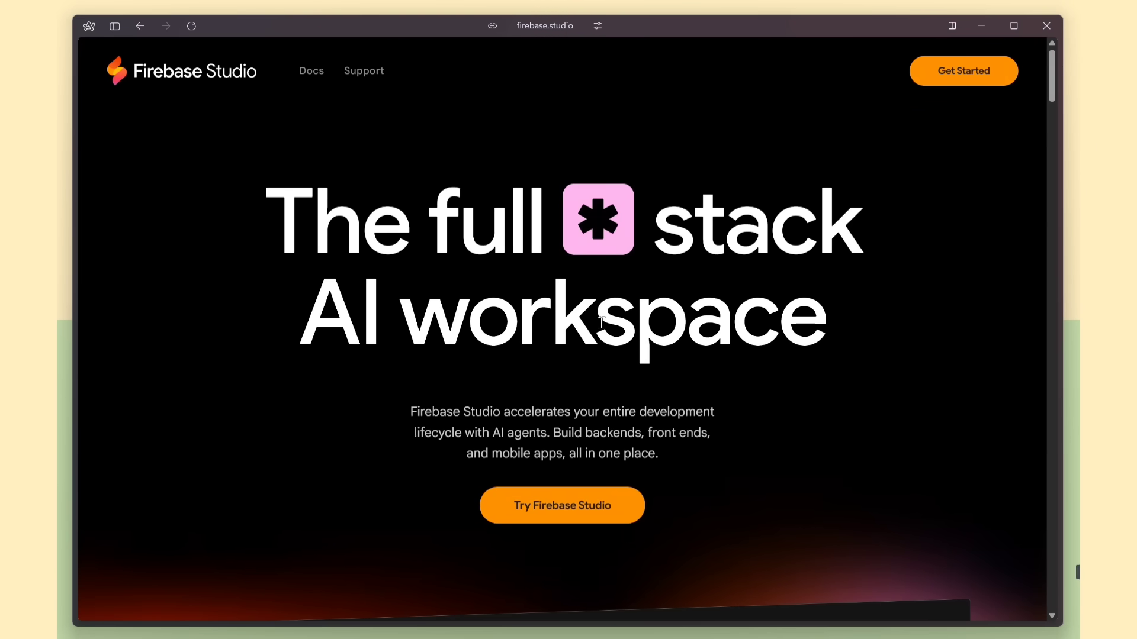
# Read through the dashboard, highlighting the sentence about sharing preview URLs.
pyautogui.scroll(-3)
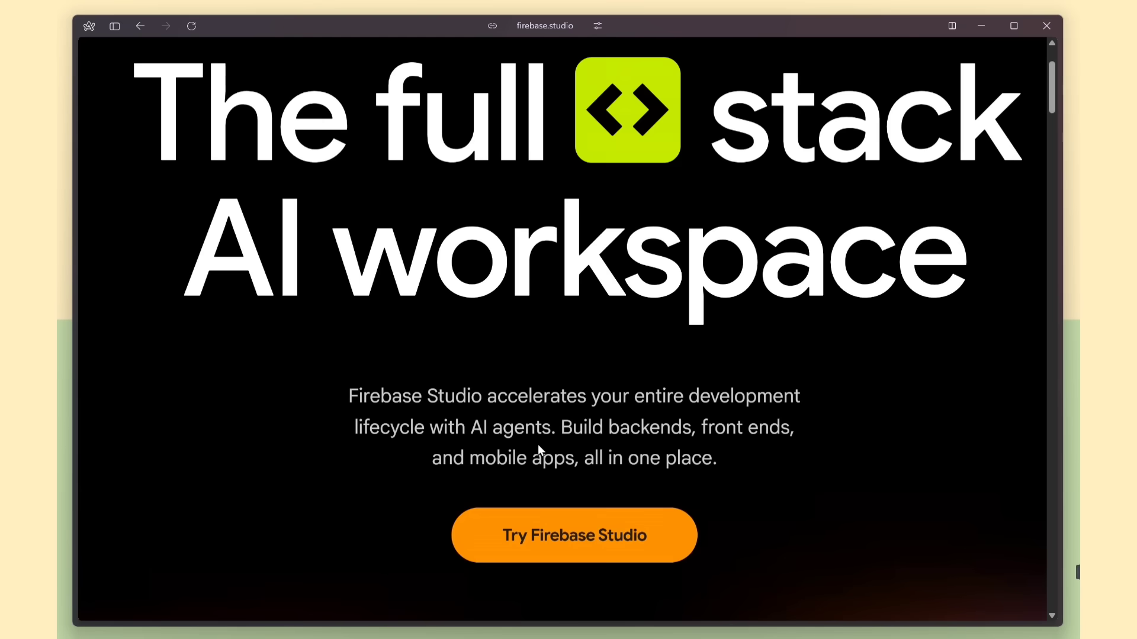
pyautogui.moveTo(414, 427); pyautogui.dragTo(555, 427)
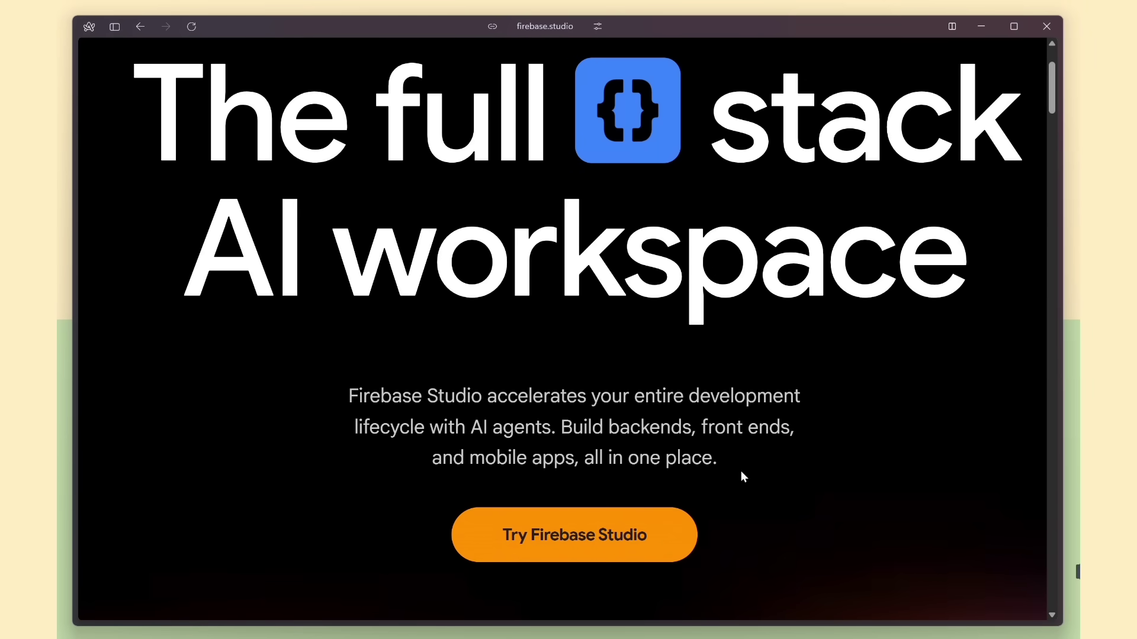
pyautogui.scroll(-3)
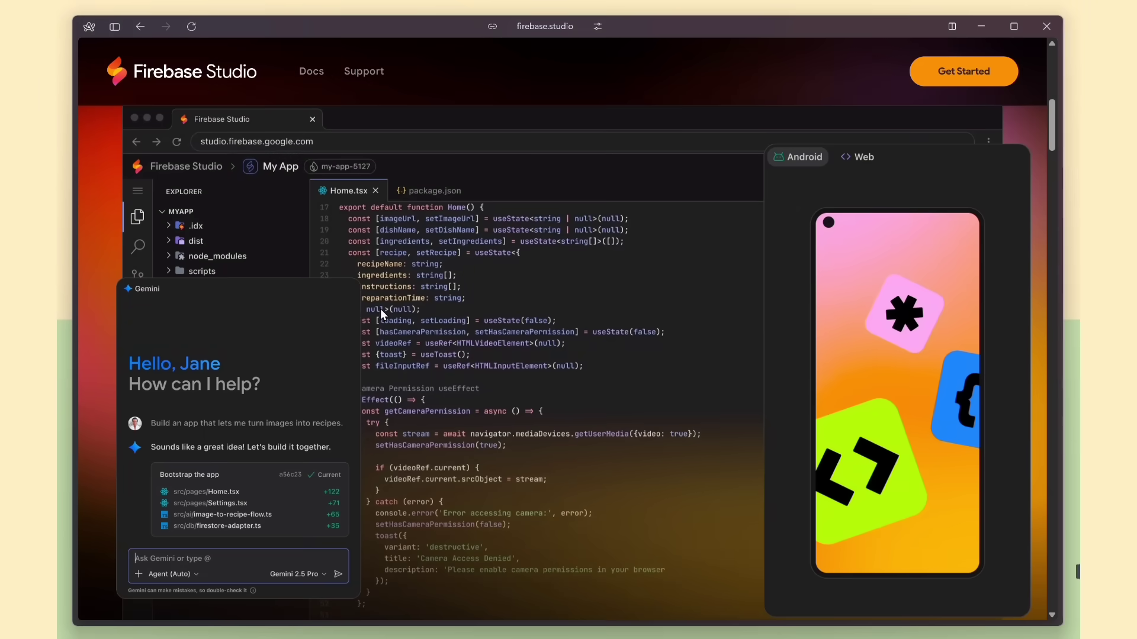
pyautogui.moveTo(880, 162)
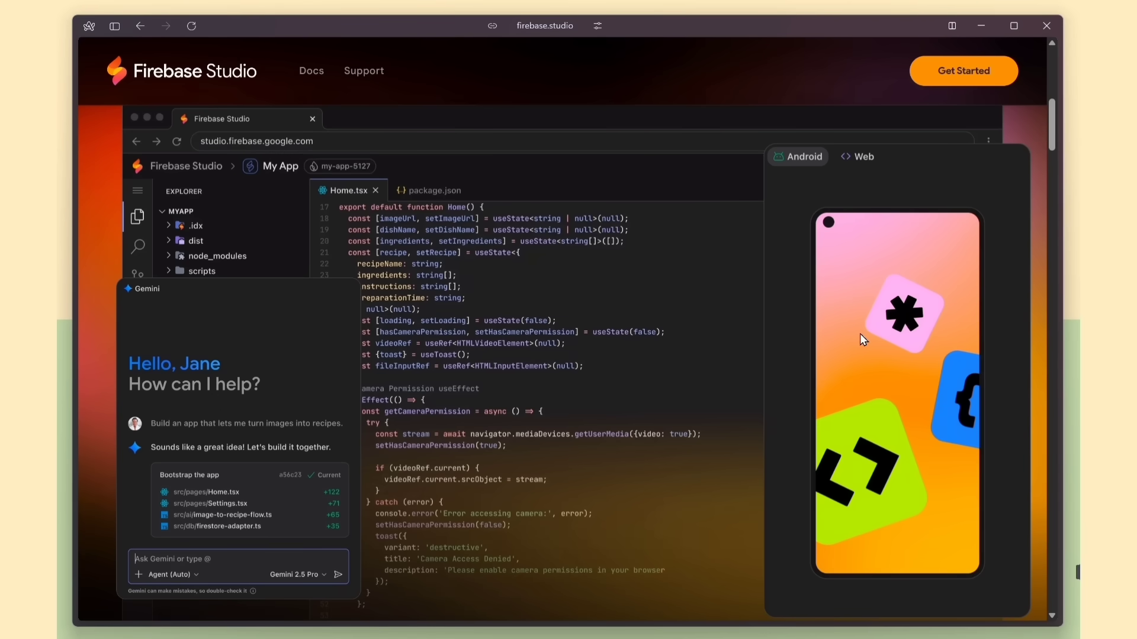
pyautogui.moveTo(524, 306)
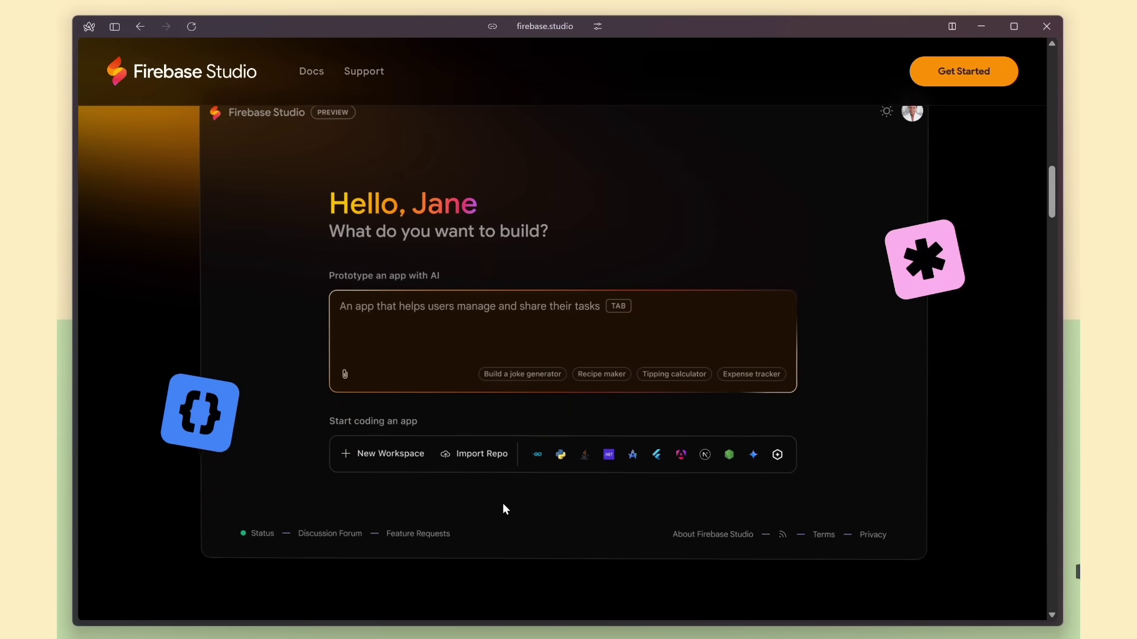
pyautogui.scroll(-3)
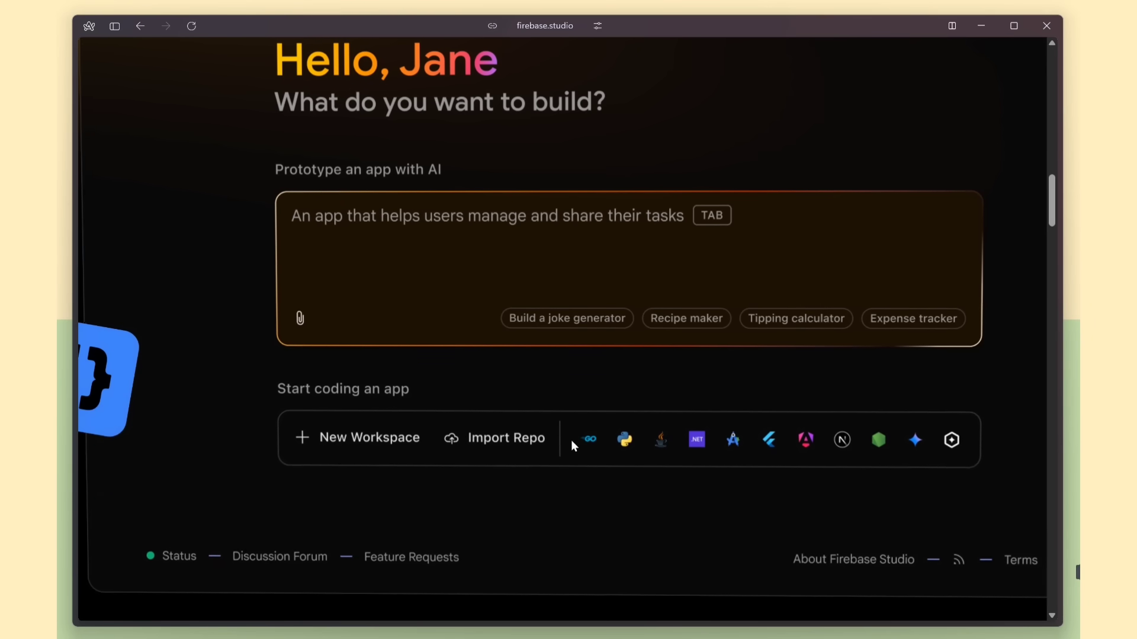
pyautogui.scroll(-3)
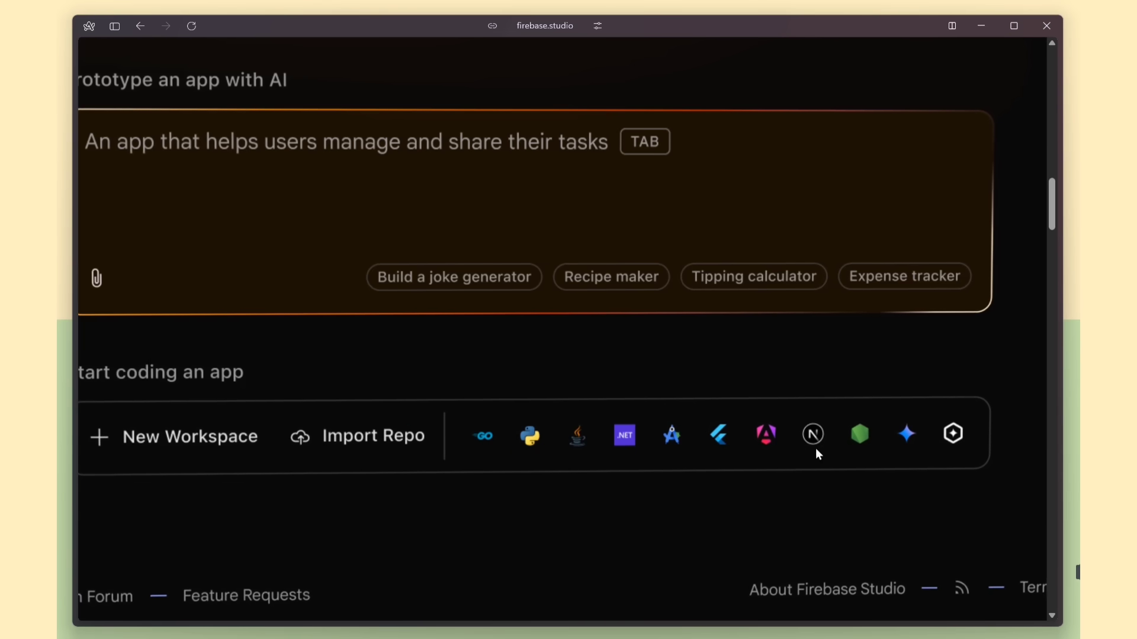
pyautogui.scroll(-3)
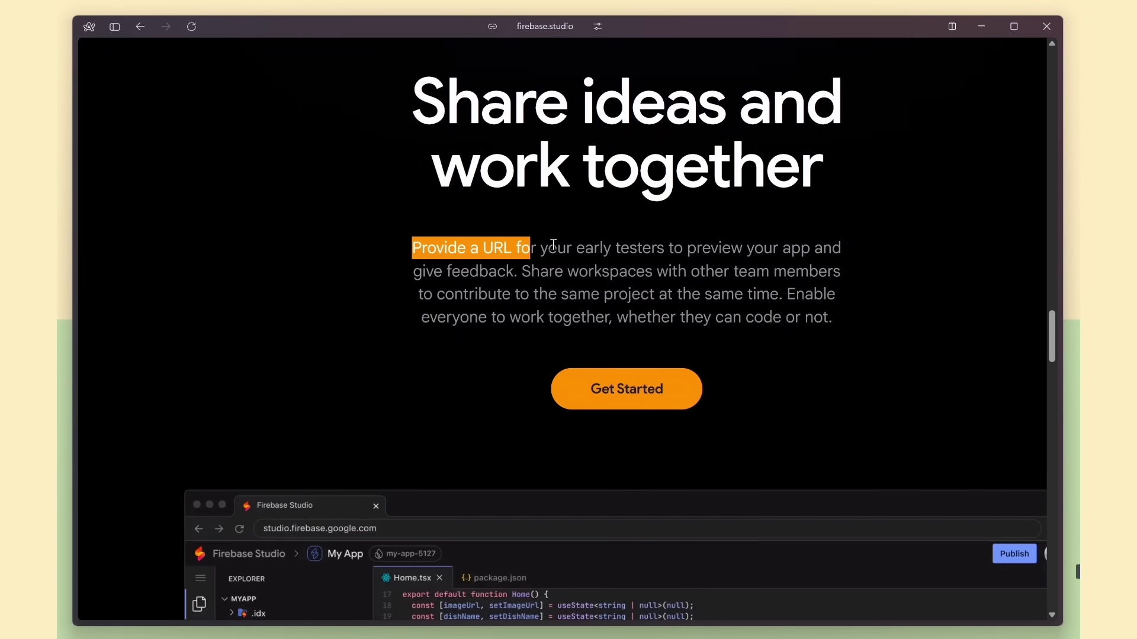
pyautogui.moveTo(530, 247); pyautogui.dragTo(516, 271)
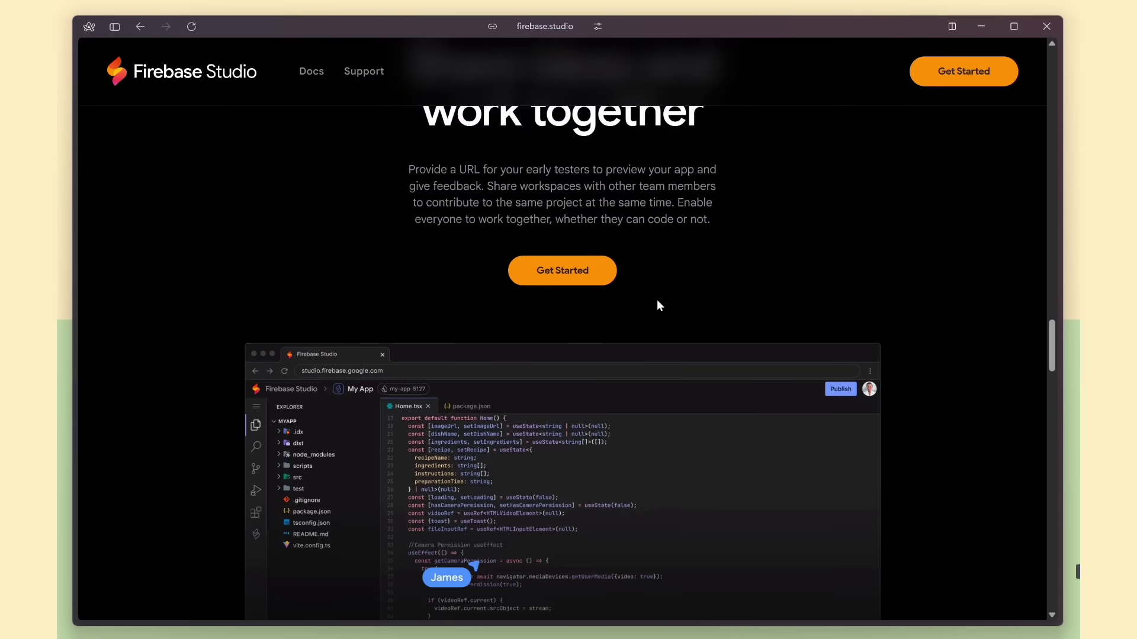
# Expand More sample prompts and go to the New Workspace Templates page.
pyautogui.scroll(-3)
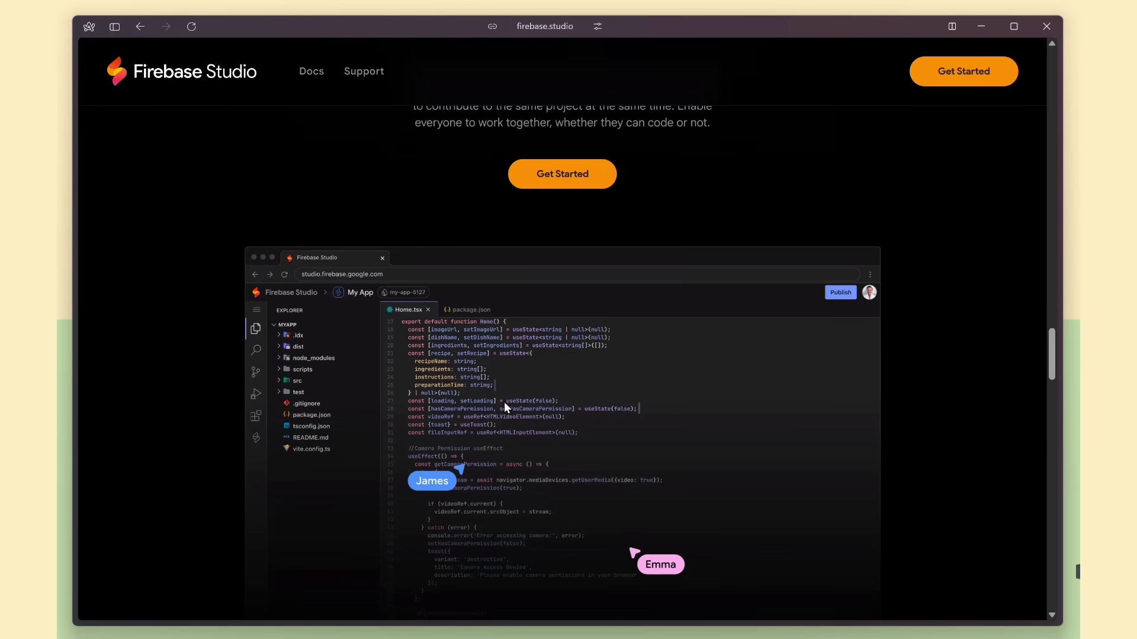
pyautogui.scroll(-3)
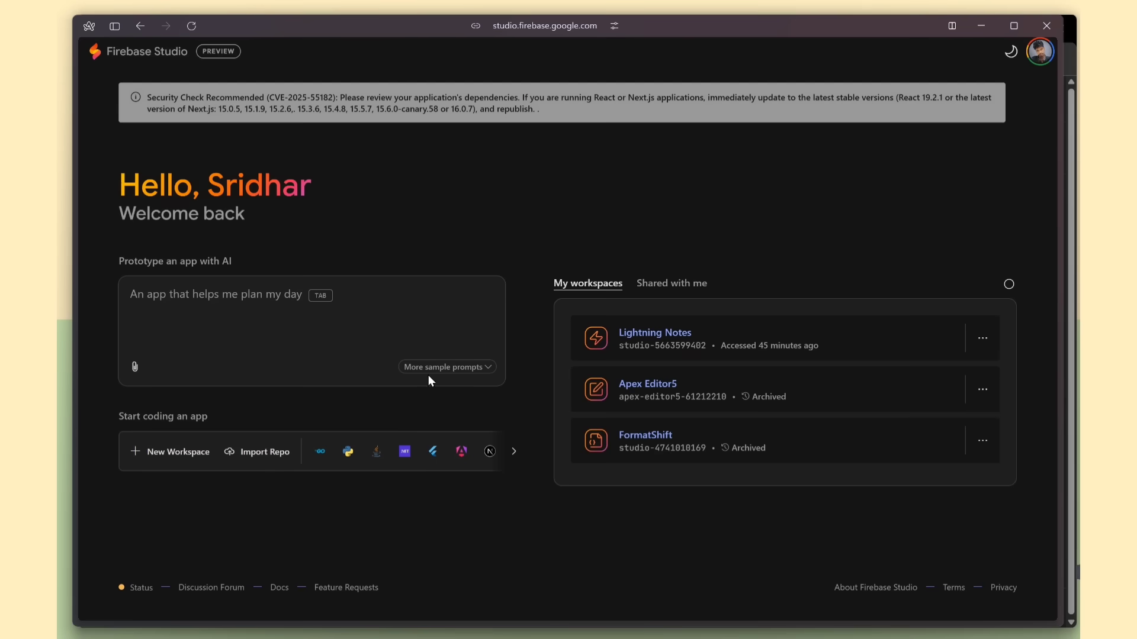
pyautogui.click(443, 368)
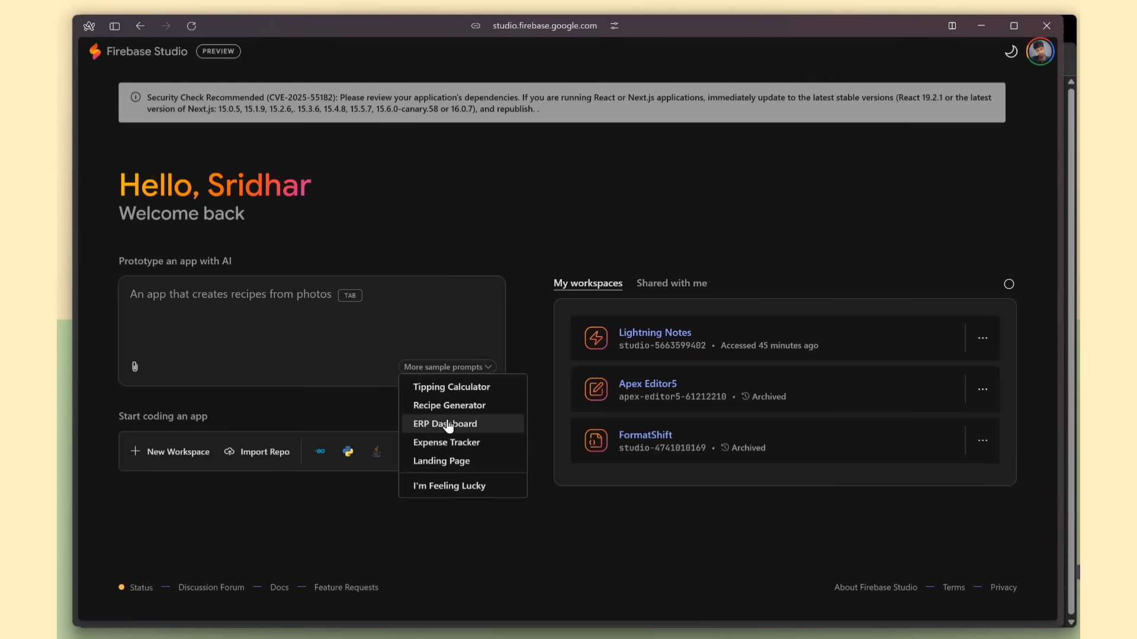
pyautogui.moveTo(458, 485)
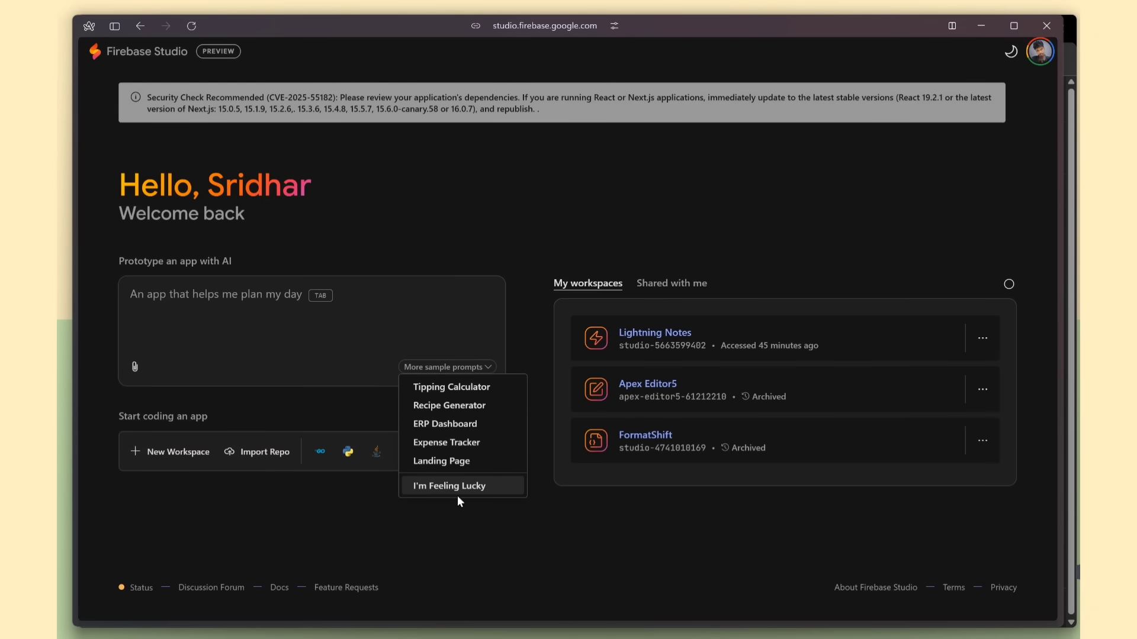
pyautogui.click(448, 485)
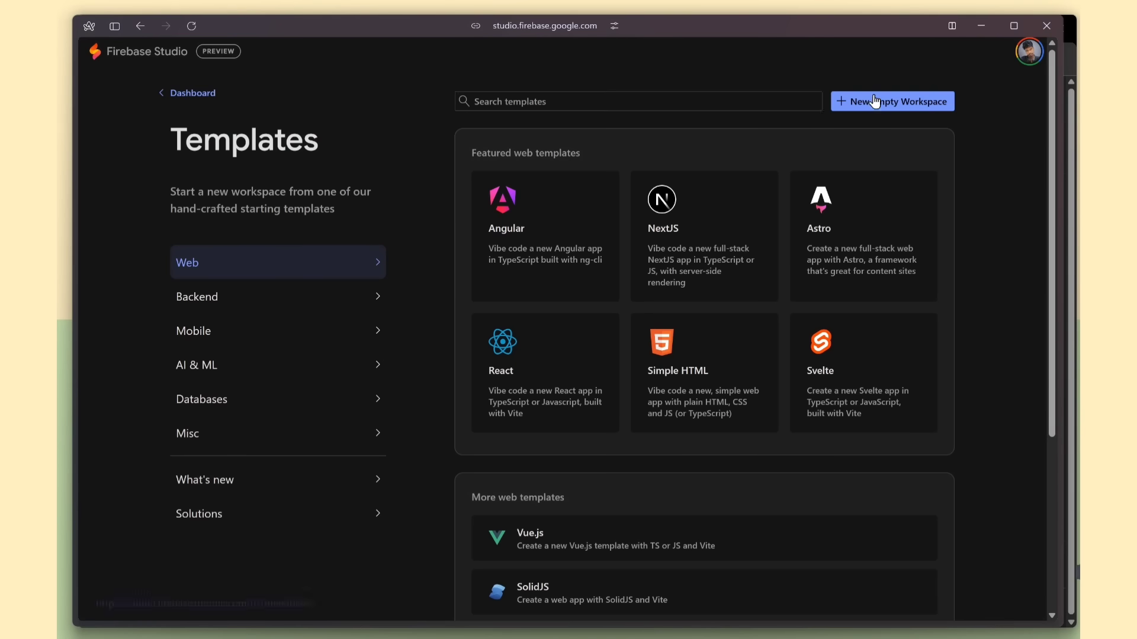
# Browse the Backend, Mobile, AI & ML and Solutions template categories.
pyautogui.scroll(-3)
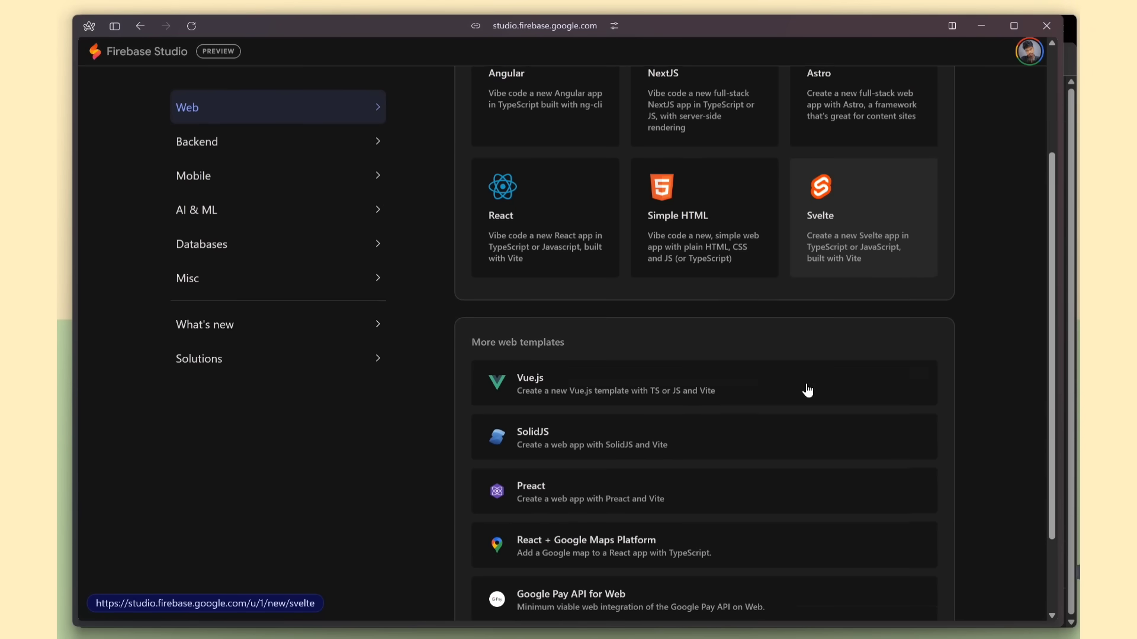
pyautogui.scroll(-3)
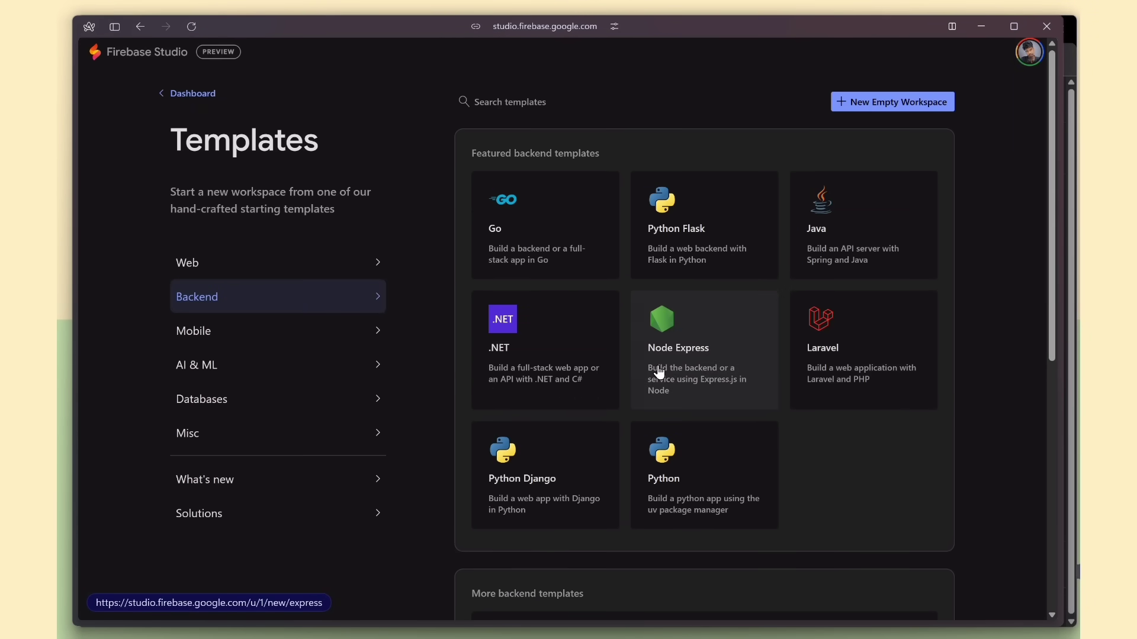
pyautogui.scroll(-3)
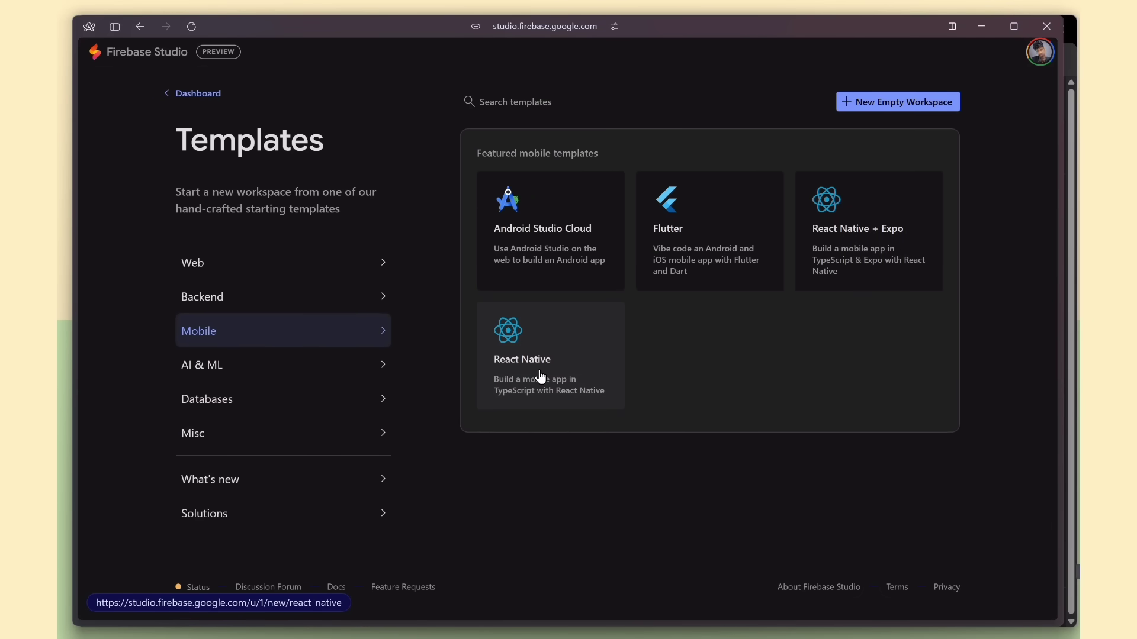
pyautogui.click(203, 365)
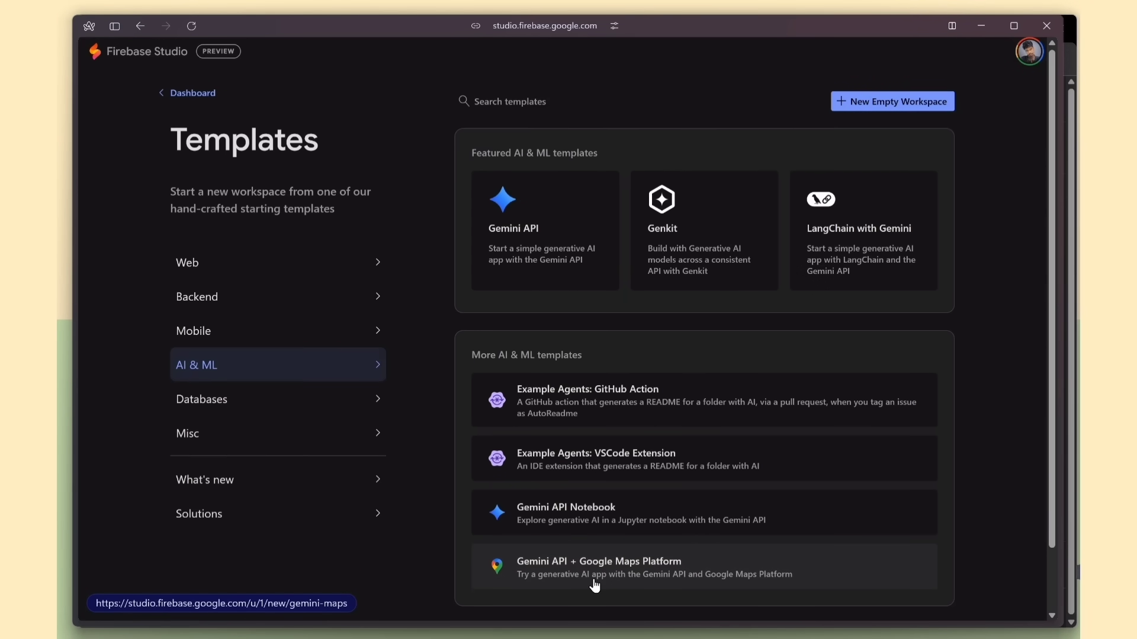
pyautogui.click(206, 398)
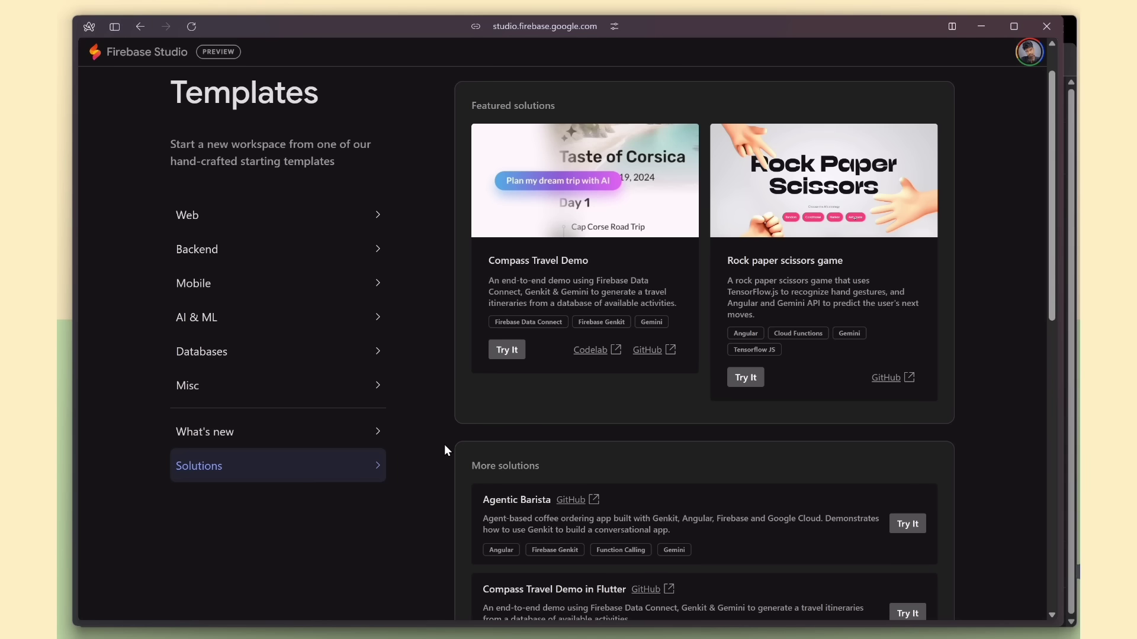
pyautogui.scroll(-3)
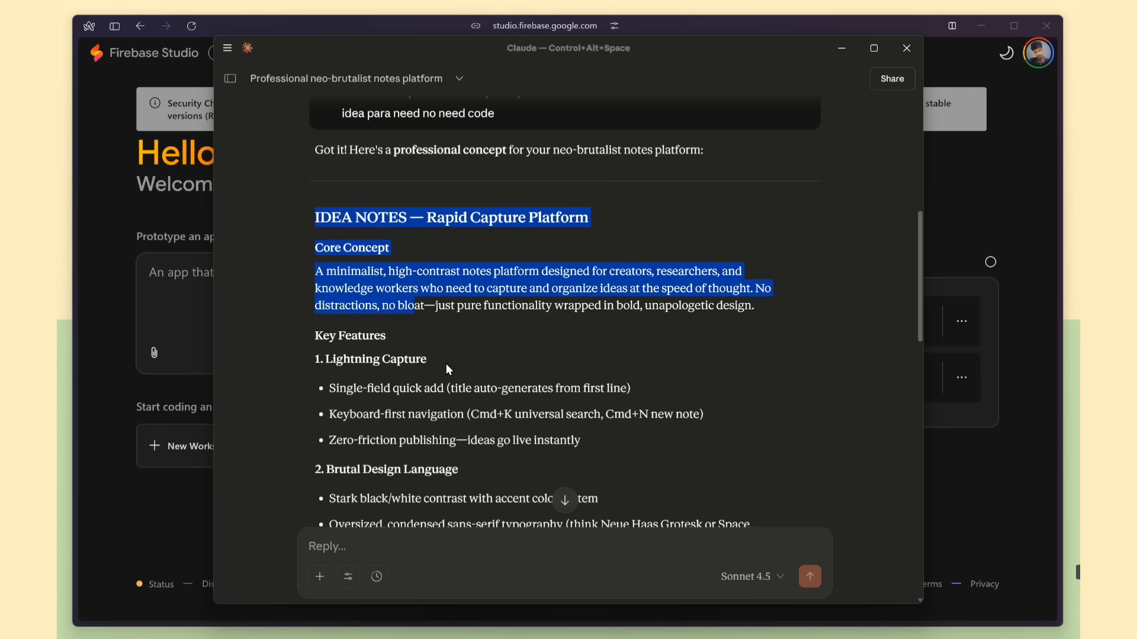
# Extend the selection to the end of the neo-brutalist concept and copy it.
pyautogui.scroll(-3)
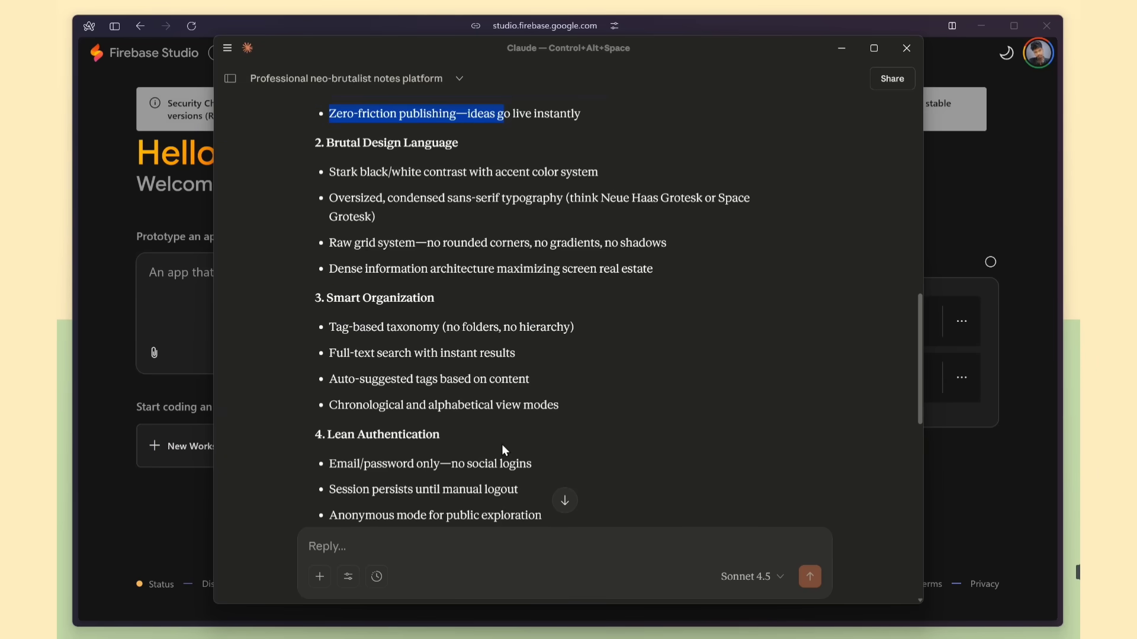
pyautogui.scroll(-3)
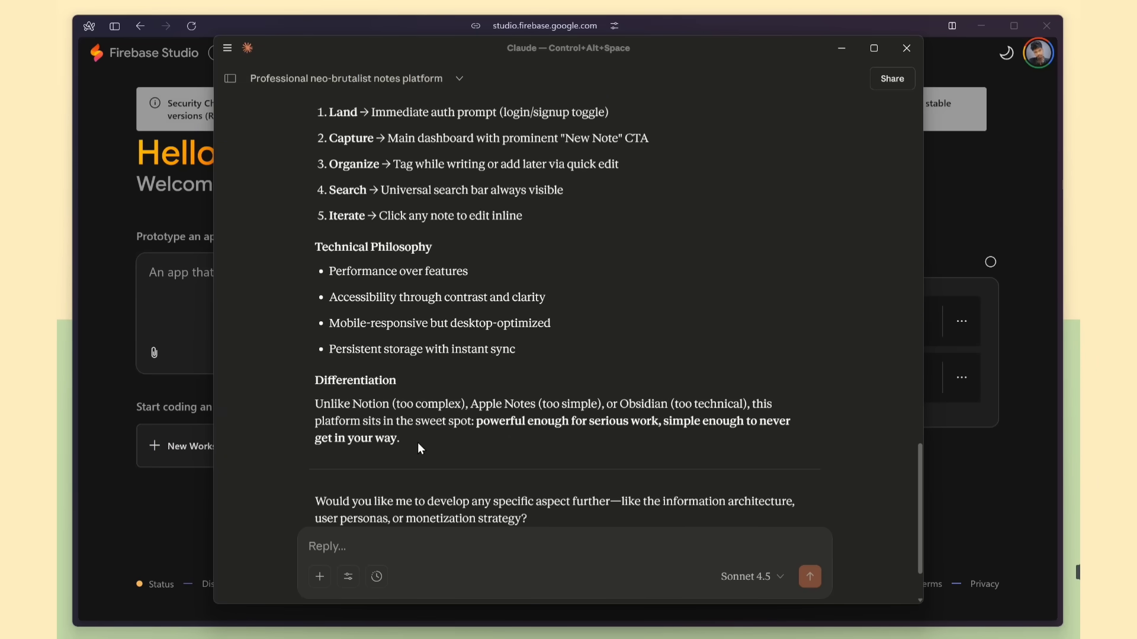
pyautogui.click(907, 48)
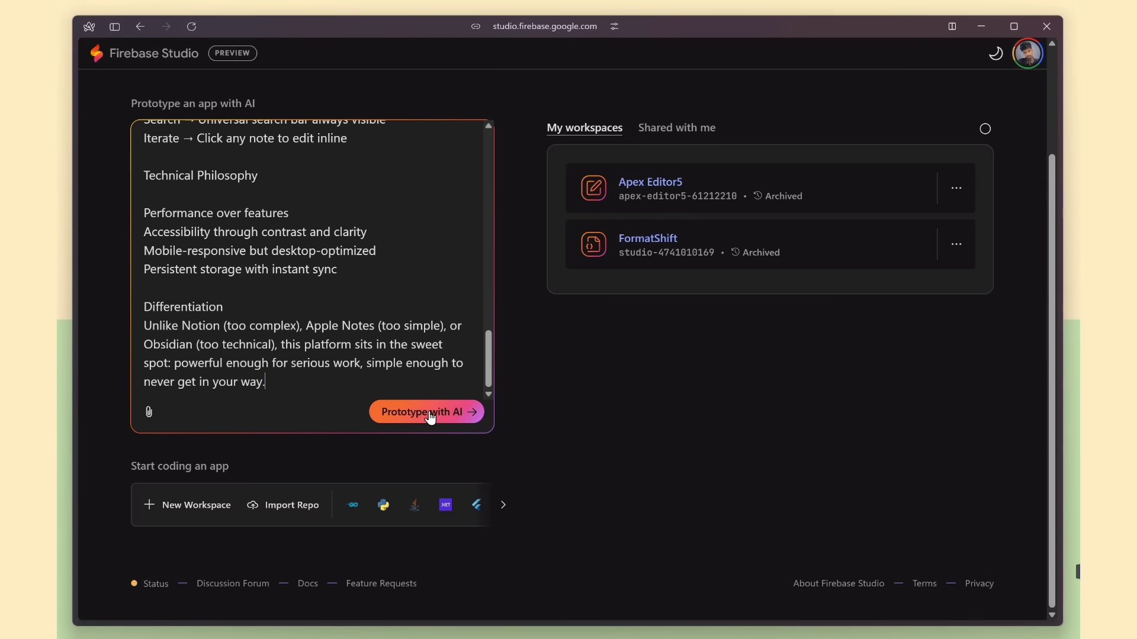
# Submit the pasted notes concept to Gemini for an app blueprint.
pyautogui.click(427, 412)
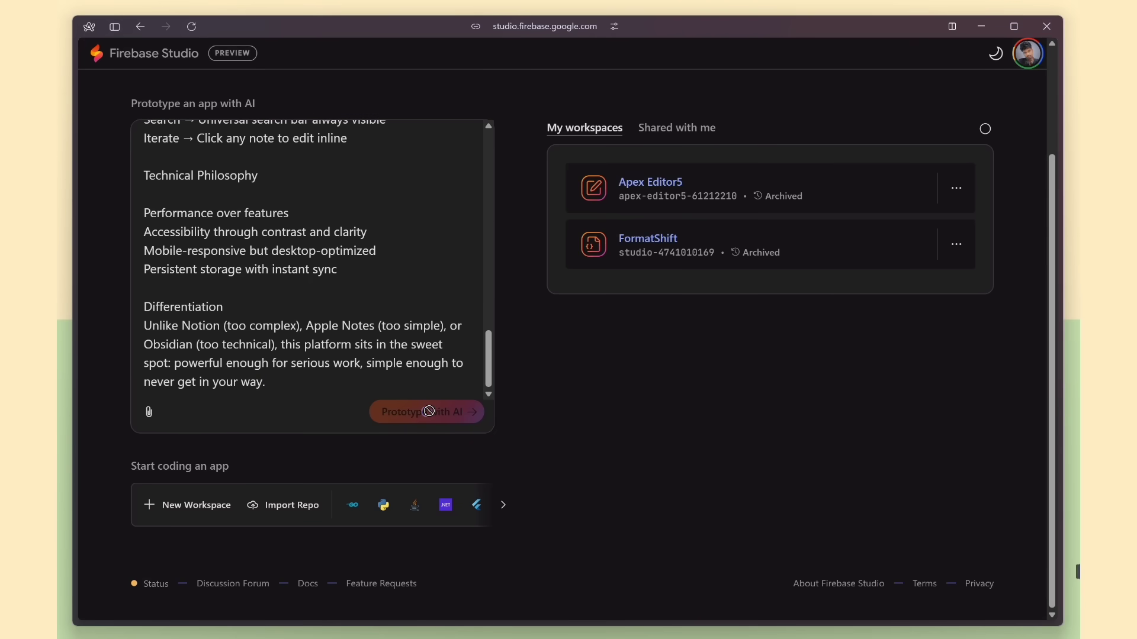
pyautogui.click(426, 412)
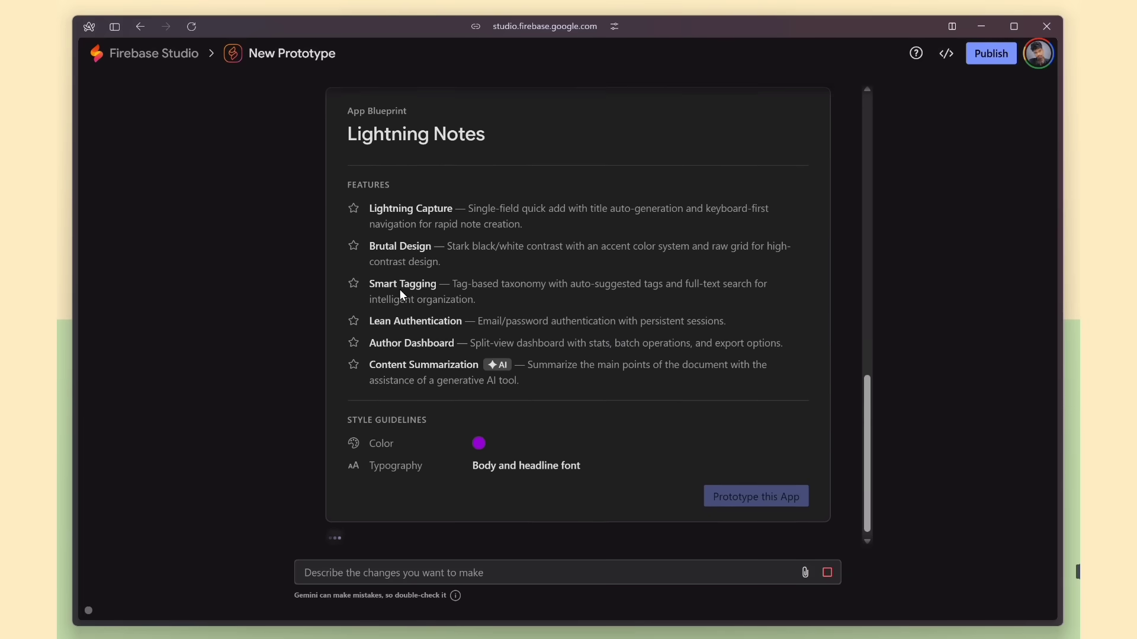
pyautogui.scroll(-3)
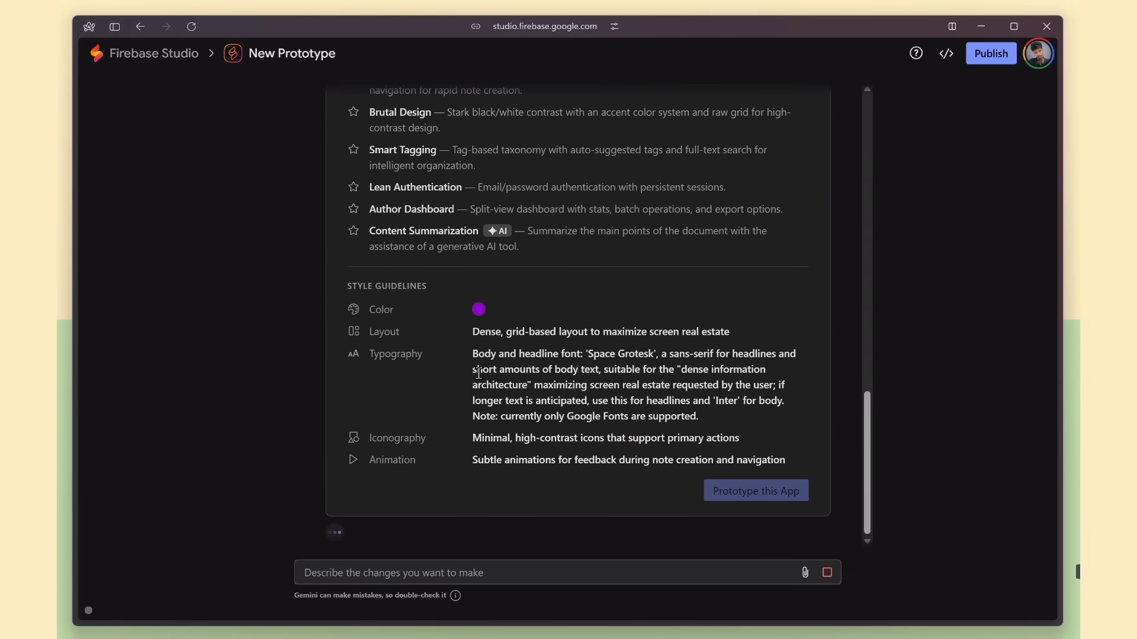
pyautogui.scroll(-3)
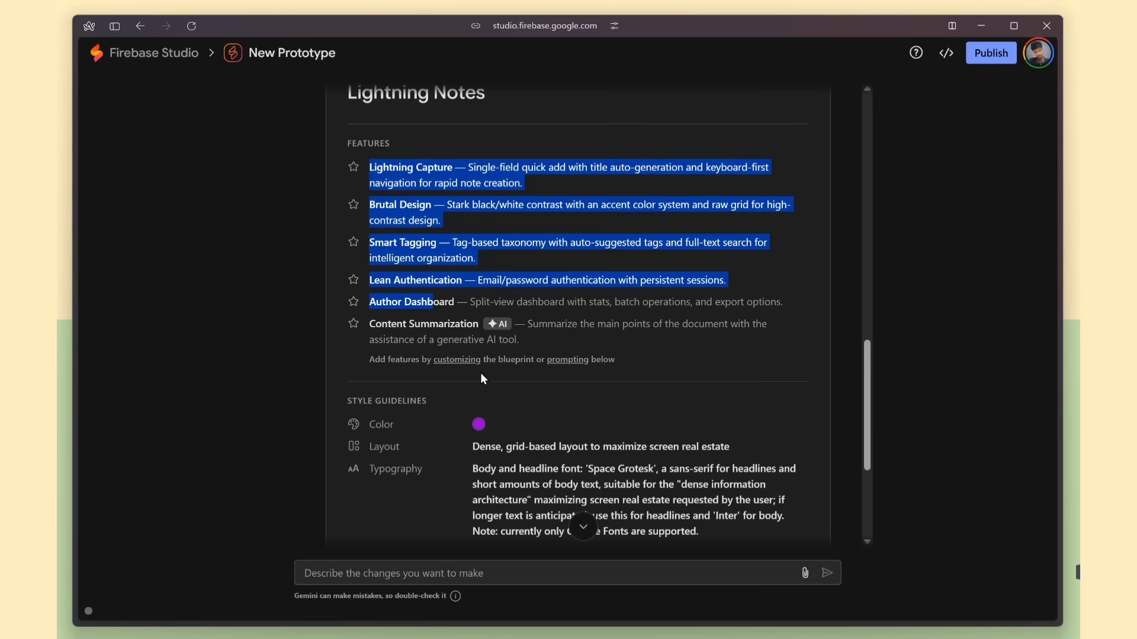
pyautogui.moveTo(362, 355)
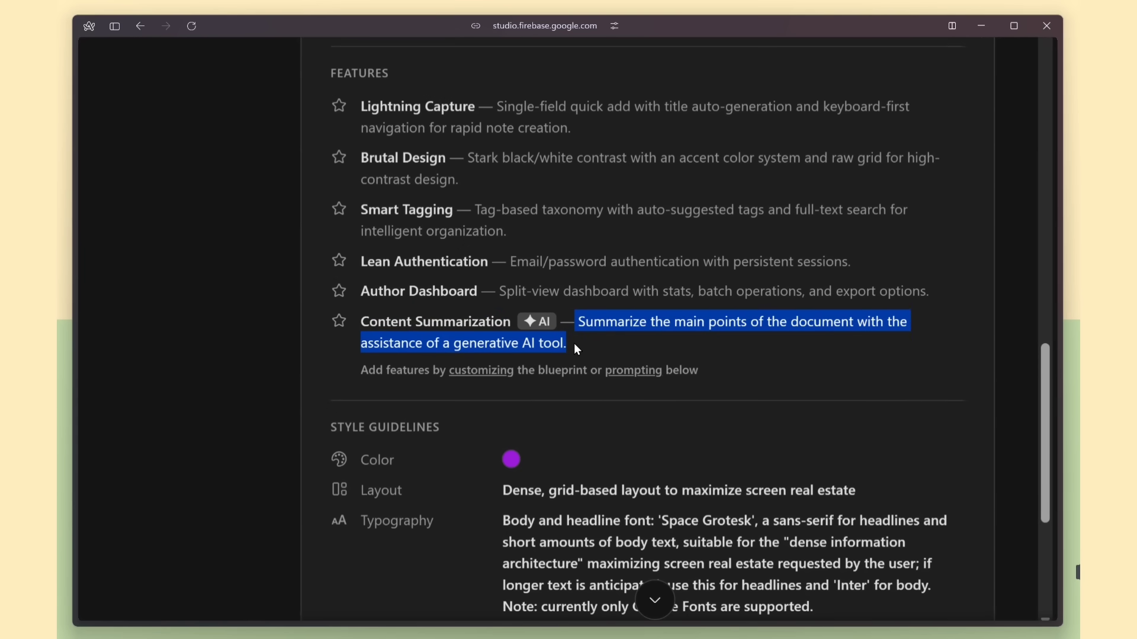
# Review the Lightning Notes features, style guidelines and tech stack down to Prototype this App.
pyautogui.scroll(-3)
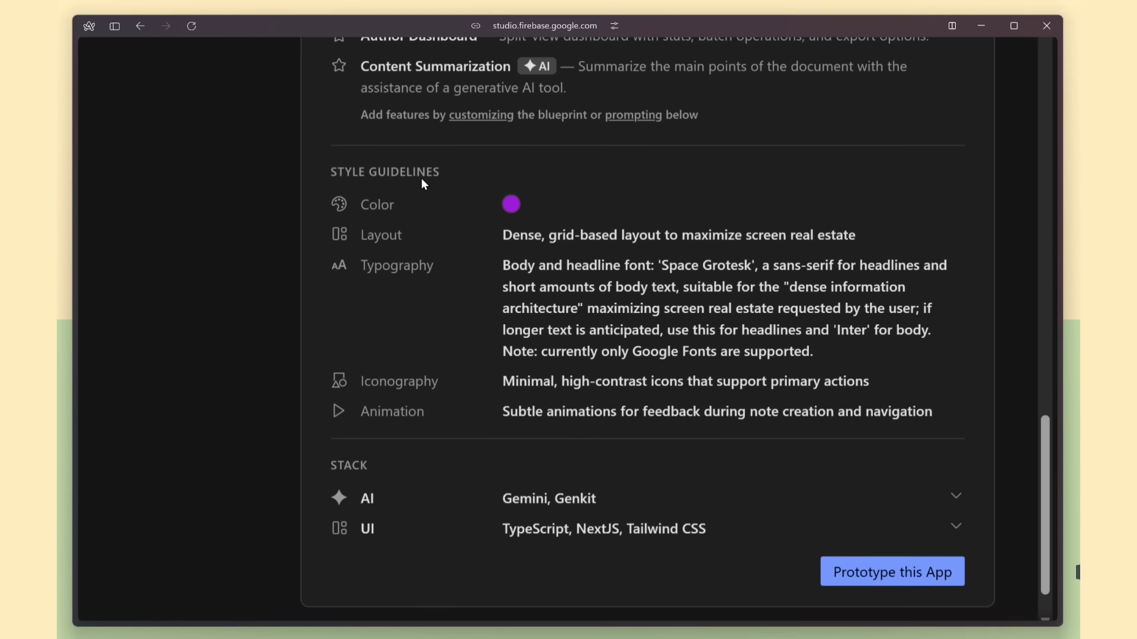
pyautogui.scroll(-3)
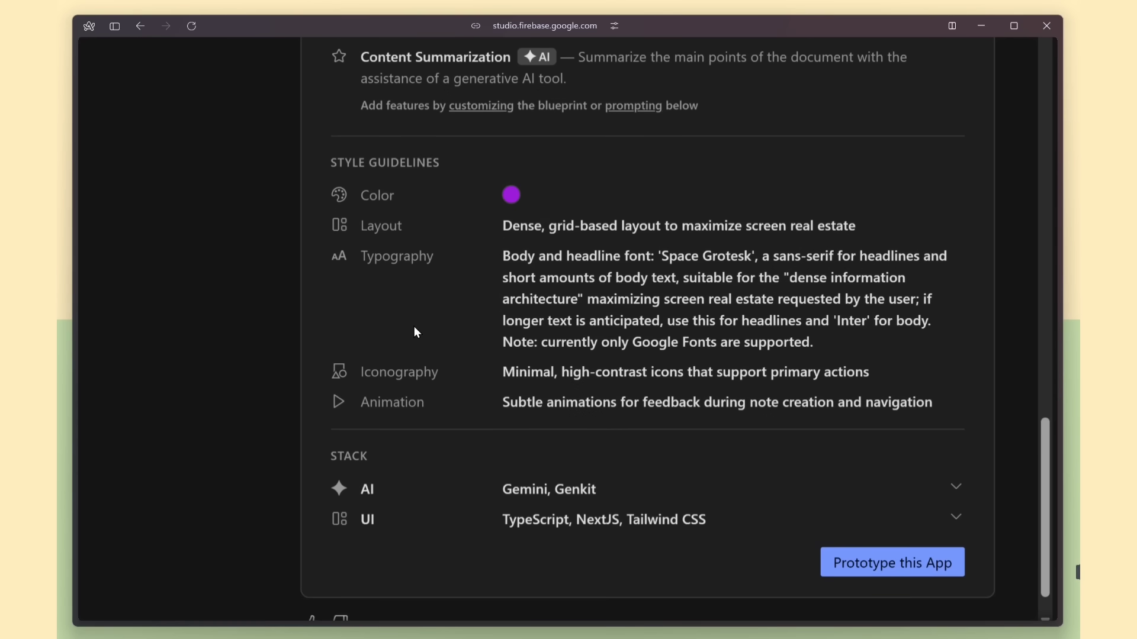
pyautogui.moveTo(655, 255); pyautogui.dragTo(746, 298)
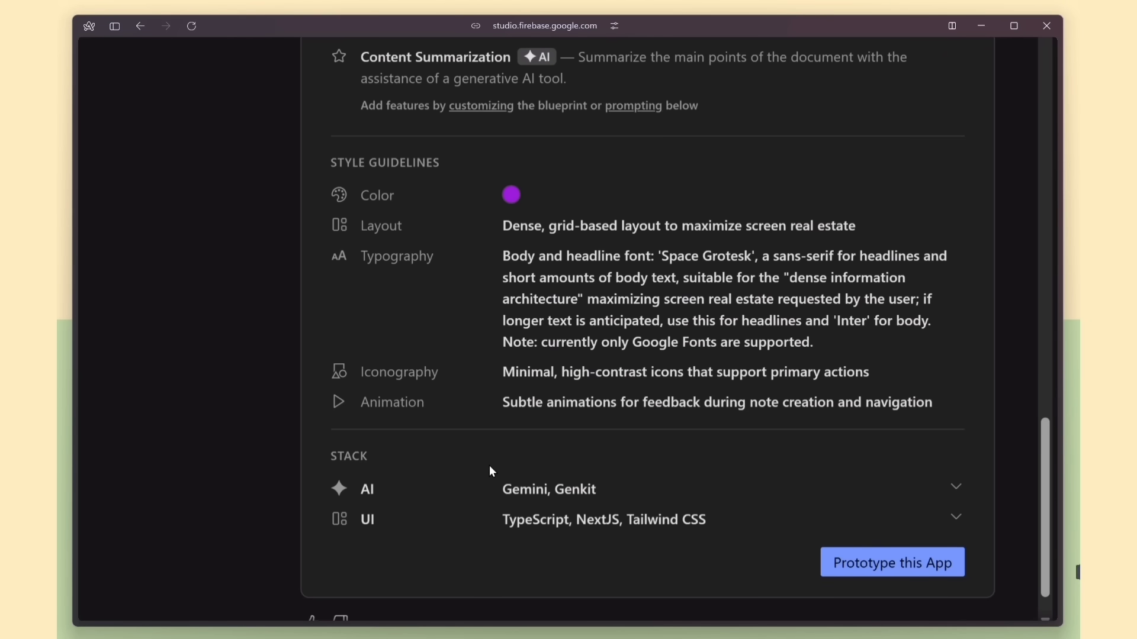
pyautogui.scroll(-3)
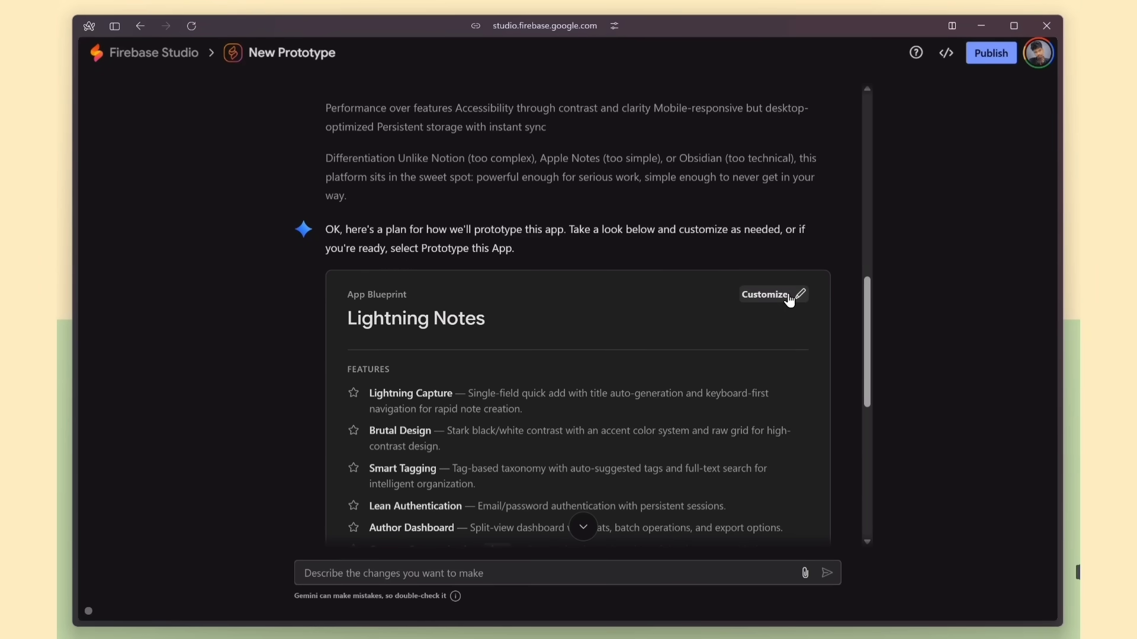
pyautogui.scroll(-3)
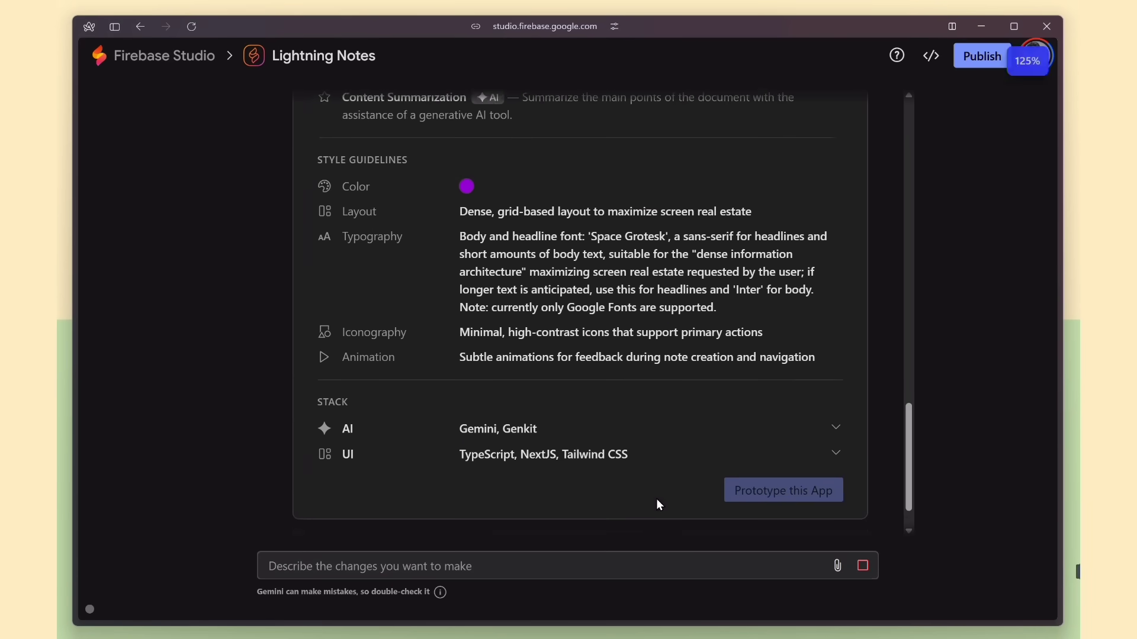
# Build the Lightning Notes prototype and wait for its Create an Account preview.
pyautogui.click(782, 491)
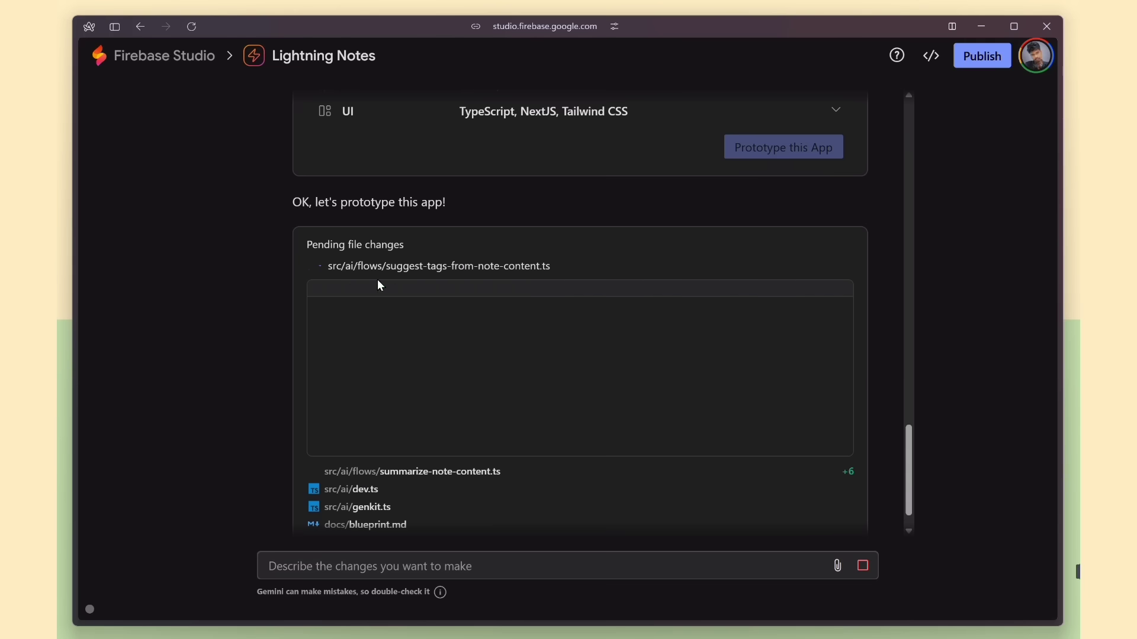
pyautogui.scroll(-3)
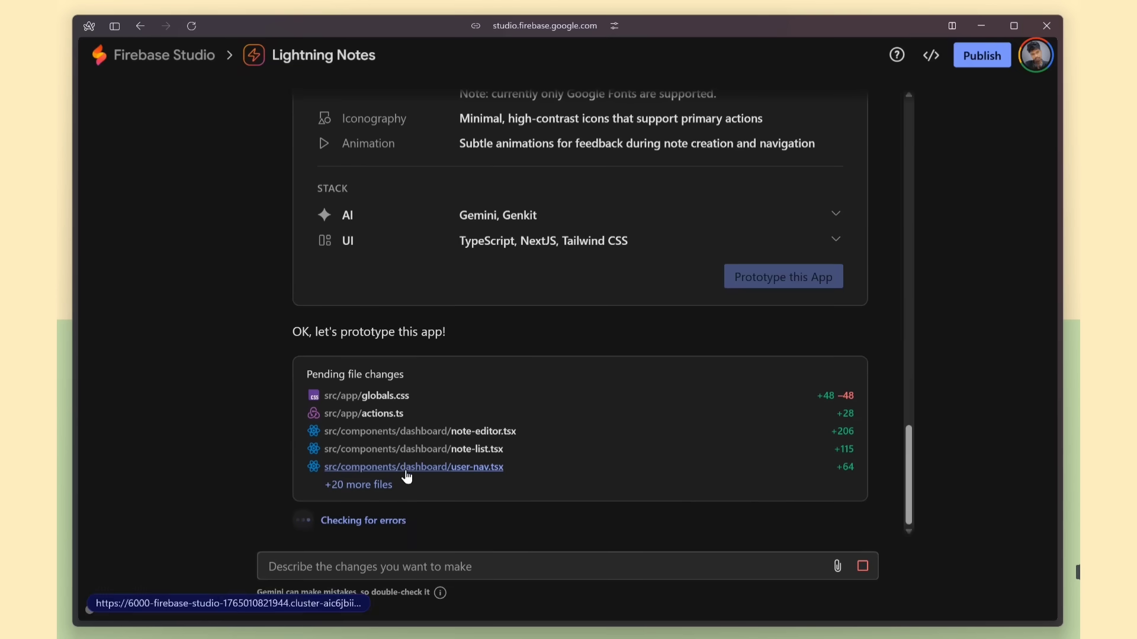
pyautogui.moveTo(527, 407)
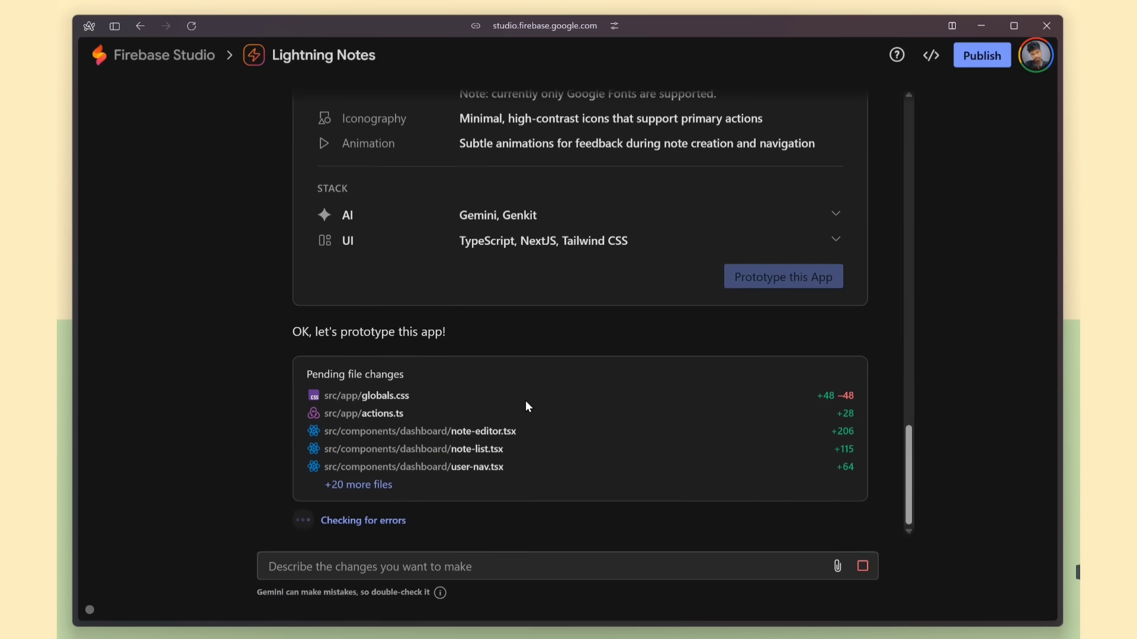
pyautogui.click(782, 277)
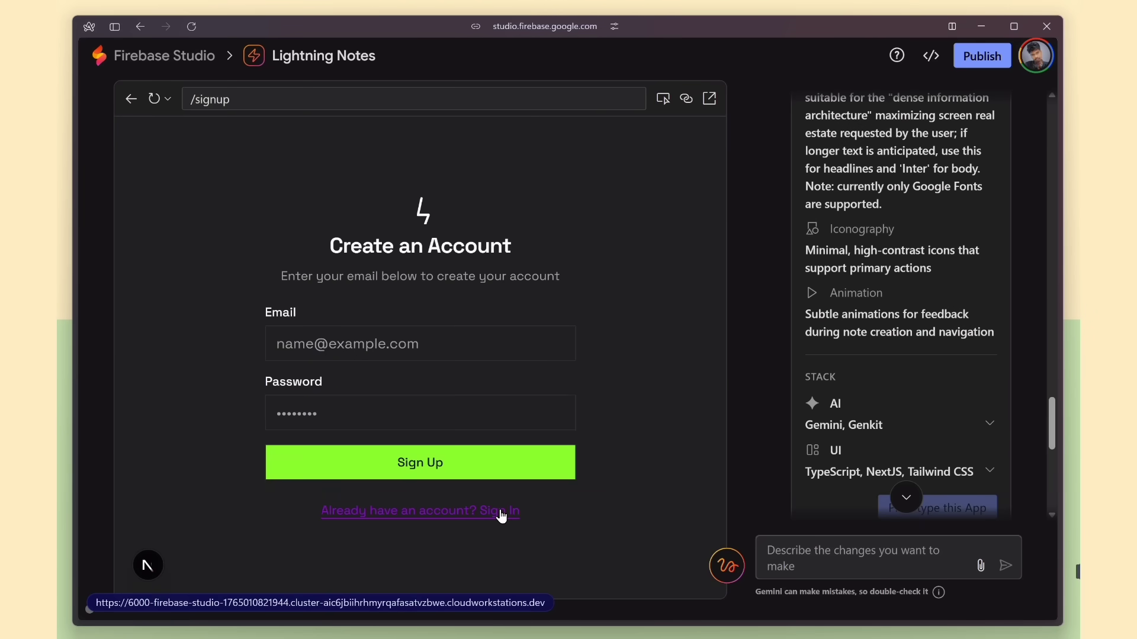
# Auto-generate the Gemini API key and switch to the code editor.
pyautogui.scroll(-3)
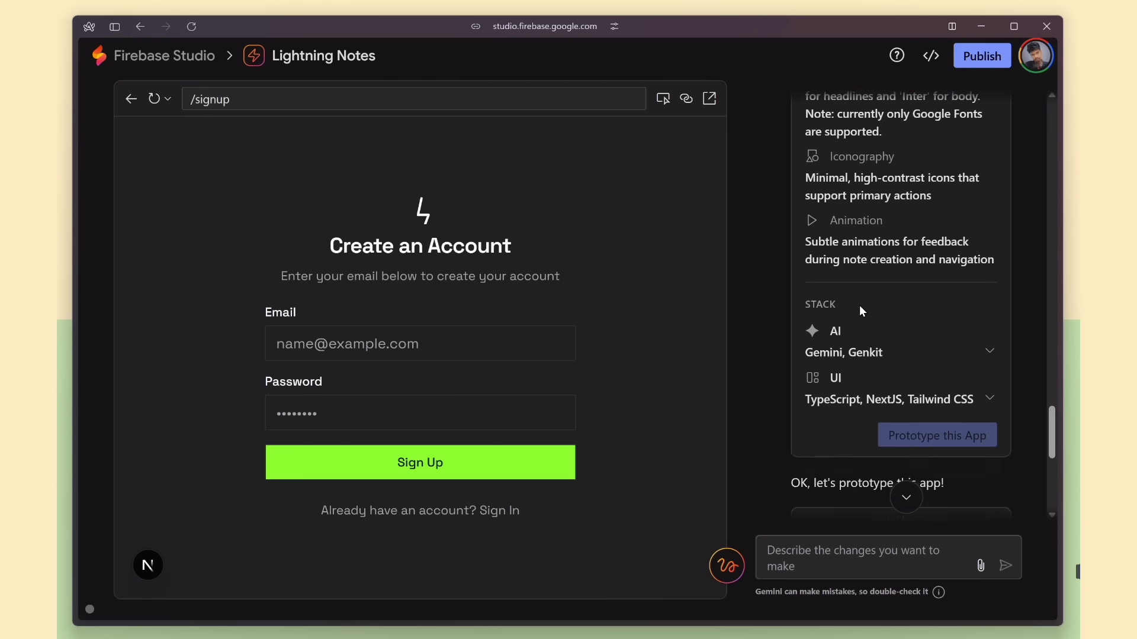
pyautogui.click(937, 435)
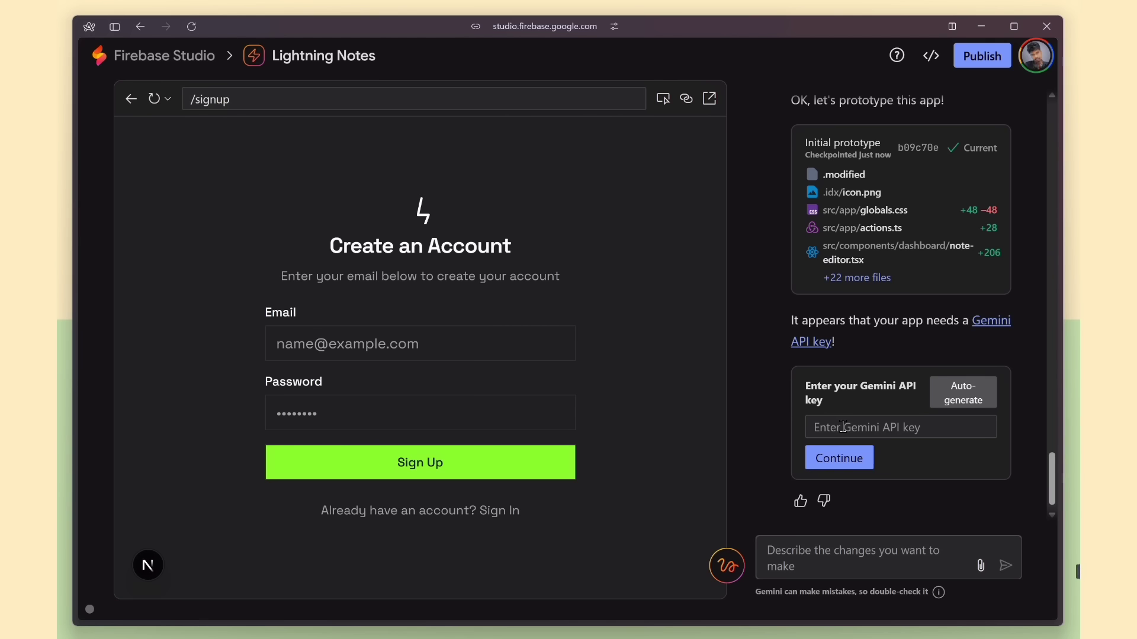
pyautogui.moveTo(962, 392)
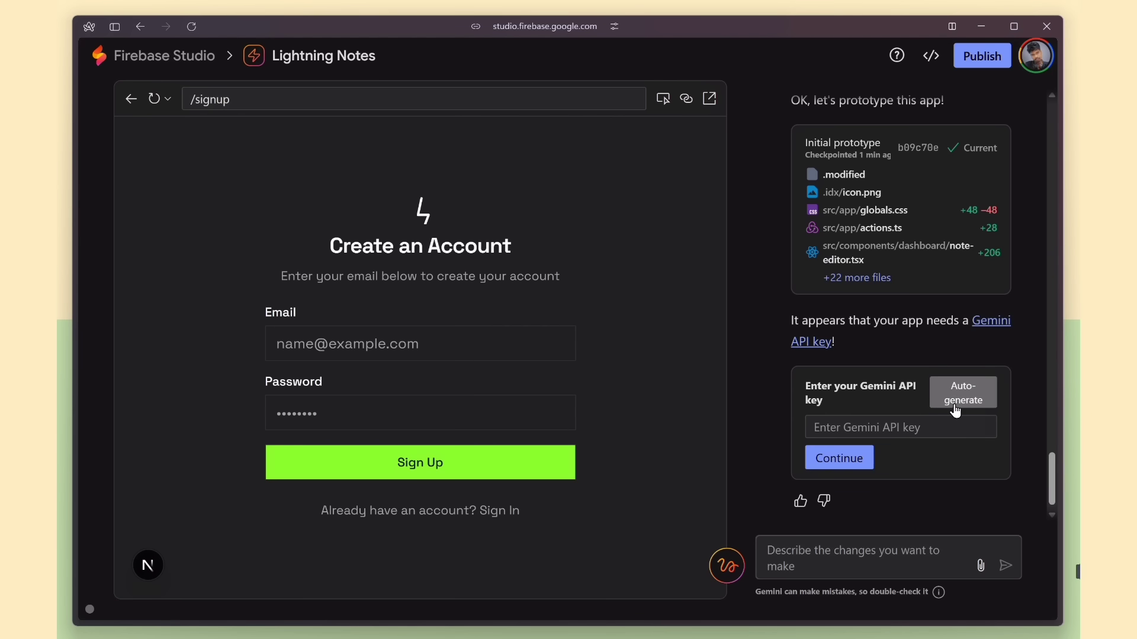
pyautogui.click(963, 392)
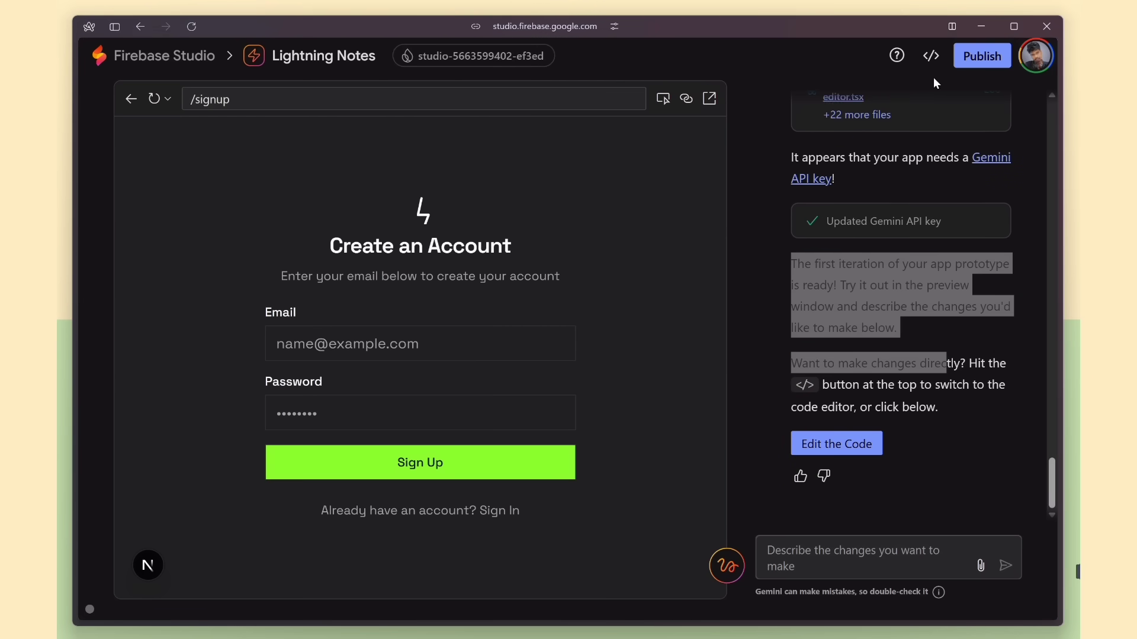
pyautogui.click(931, 55)
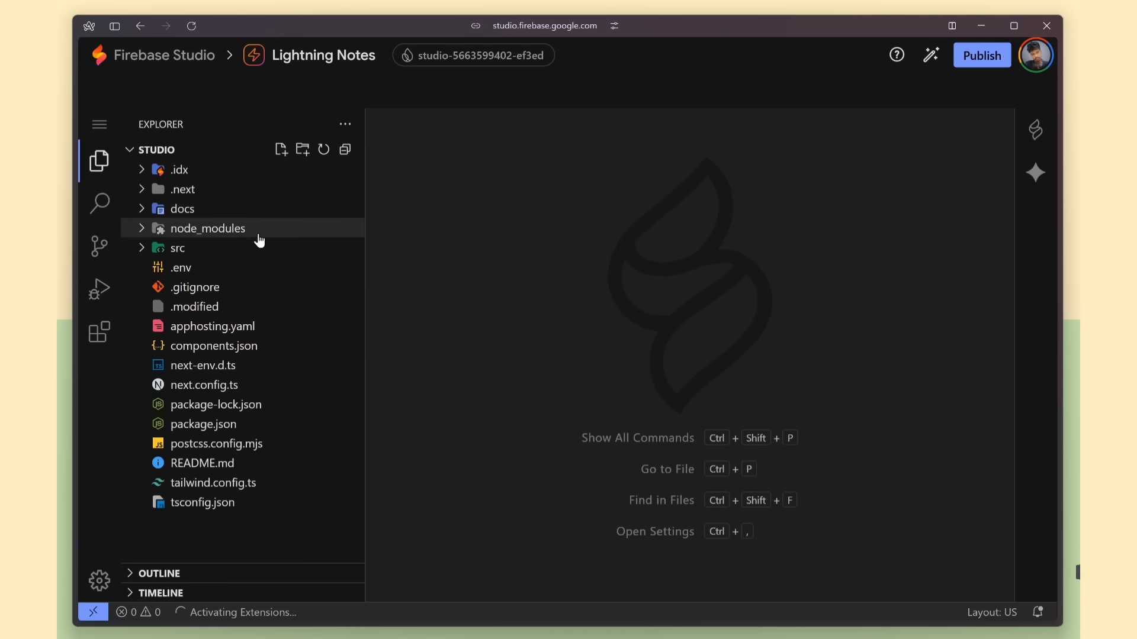
# Expand the src and app folders, load the web preview, and toggle prototyper and code views.
pyautogui.click(178, 248)
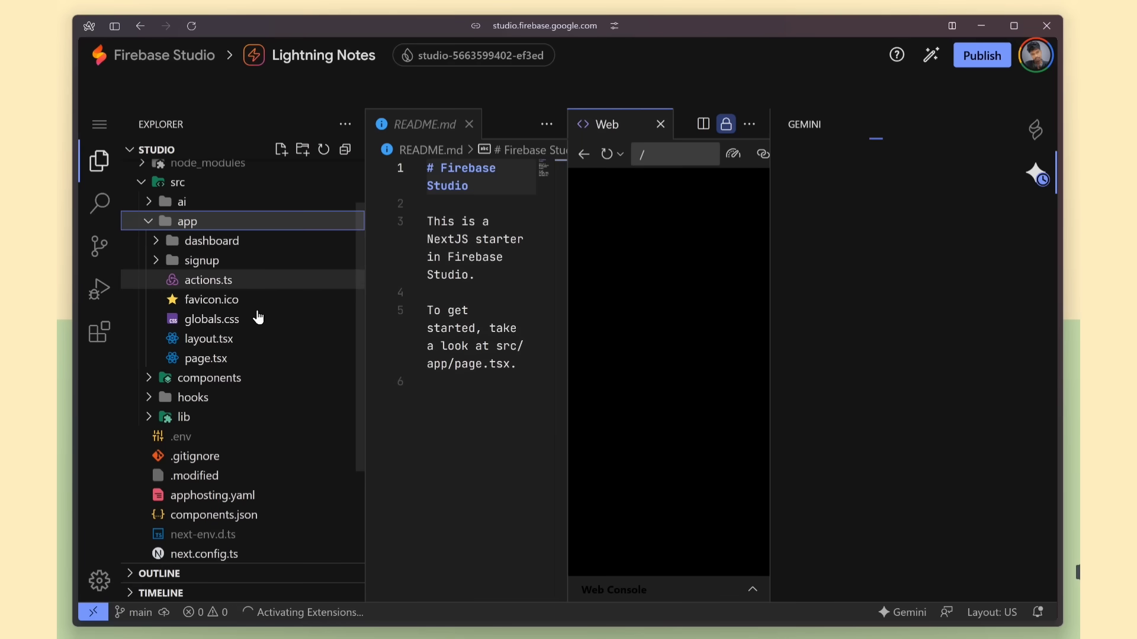
pyautogui.click(201, 260)
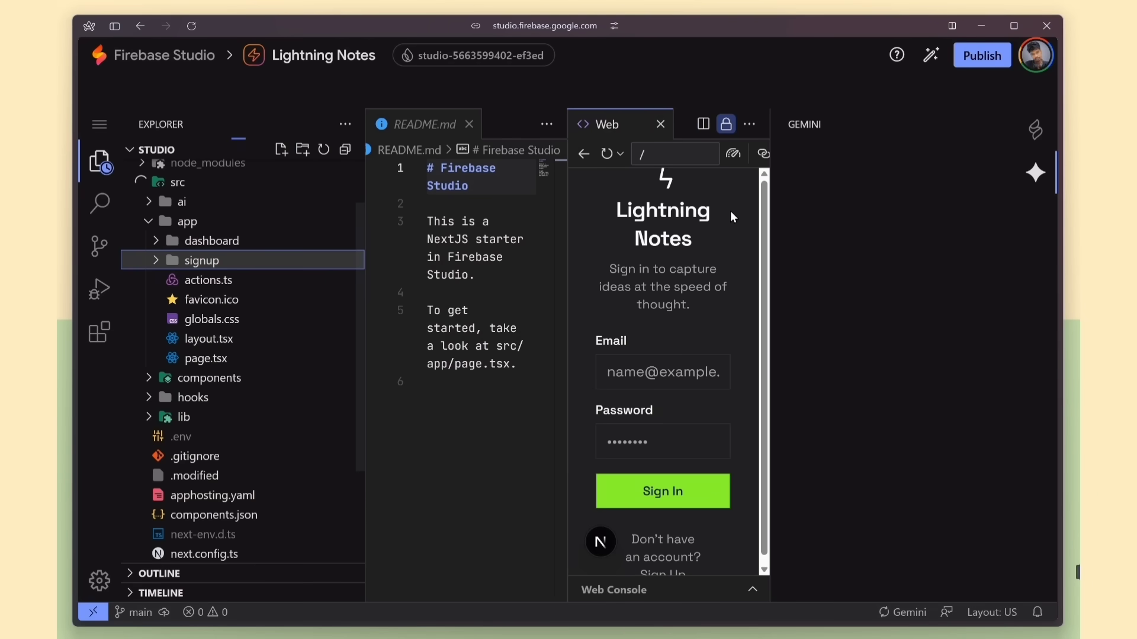
pyautogui.click(469, 124)
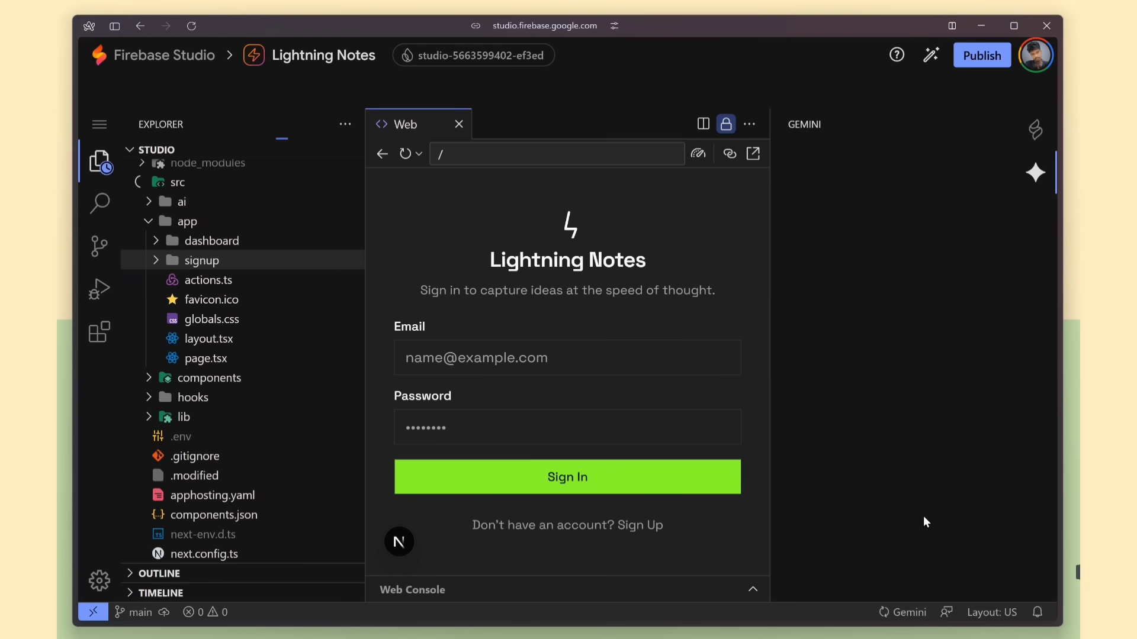
pyautogui.click(931, 55)
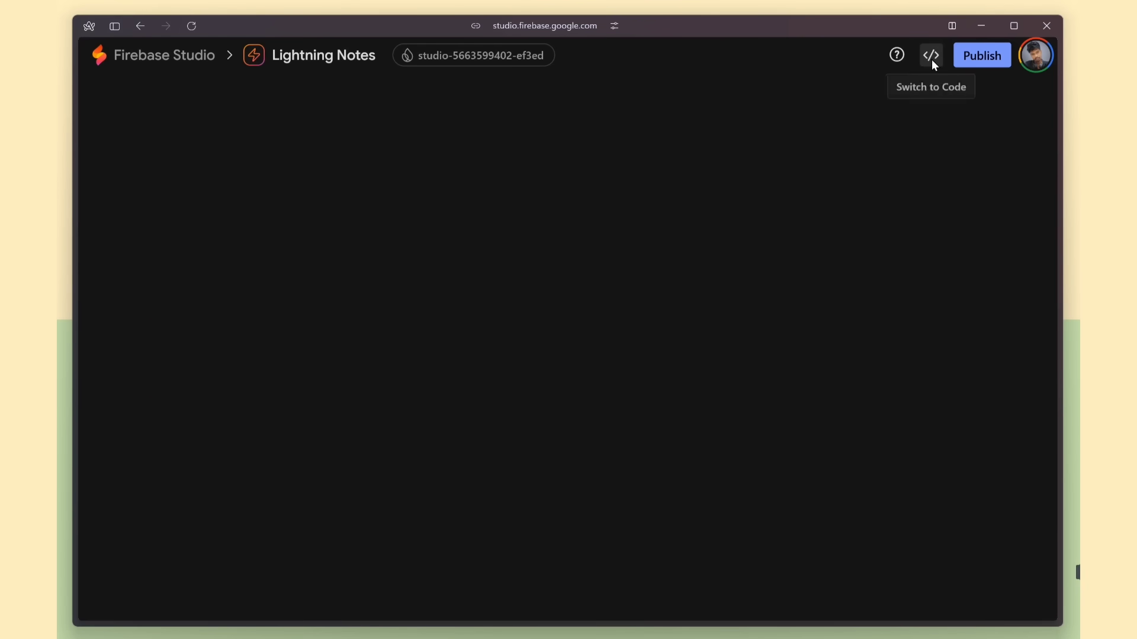
pyautogui.click(931, 55)
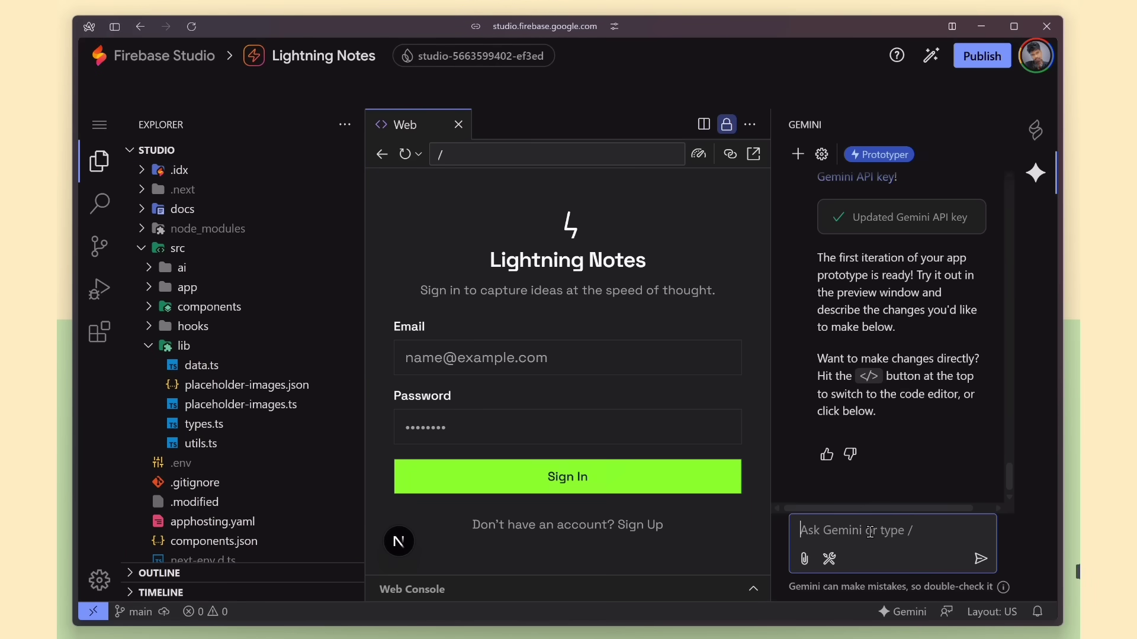
# Publish the branch to a public GitHub repository 'lighting-notes', allowing periodic git fetch.
pyautogui.click(99, 248)
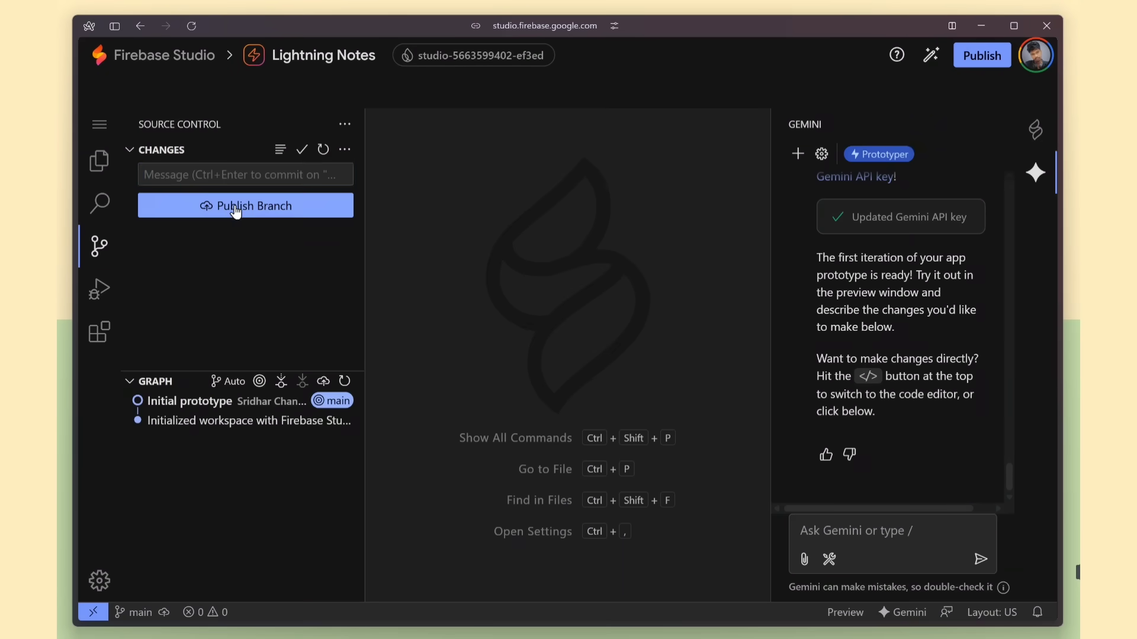
pyautogui.click(245, 205)
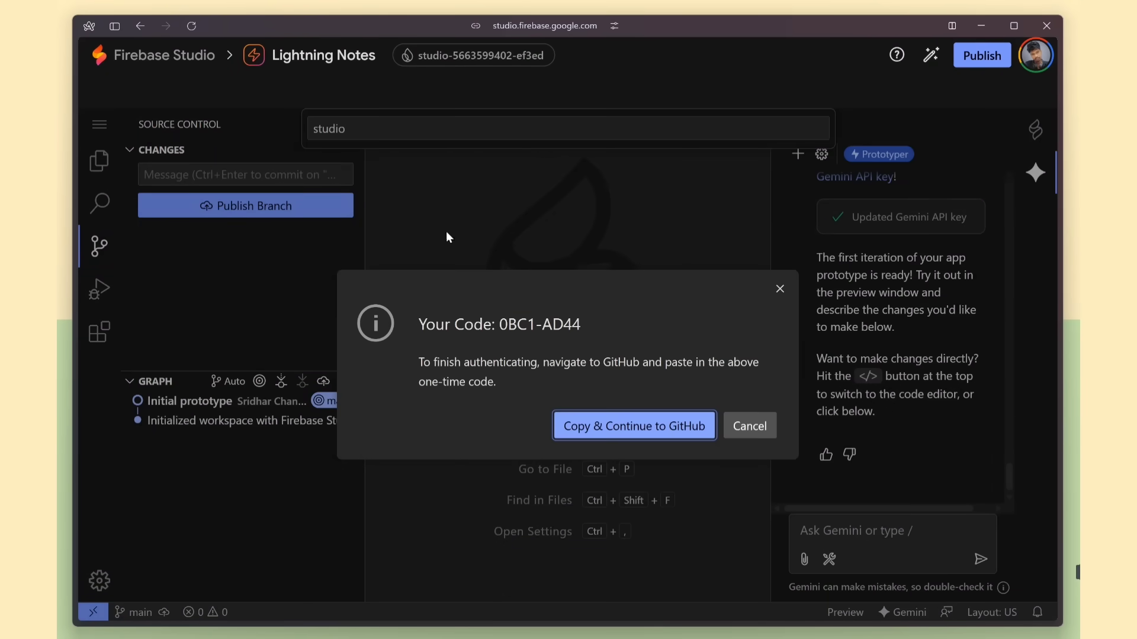
pyautogui.click(633, 426)
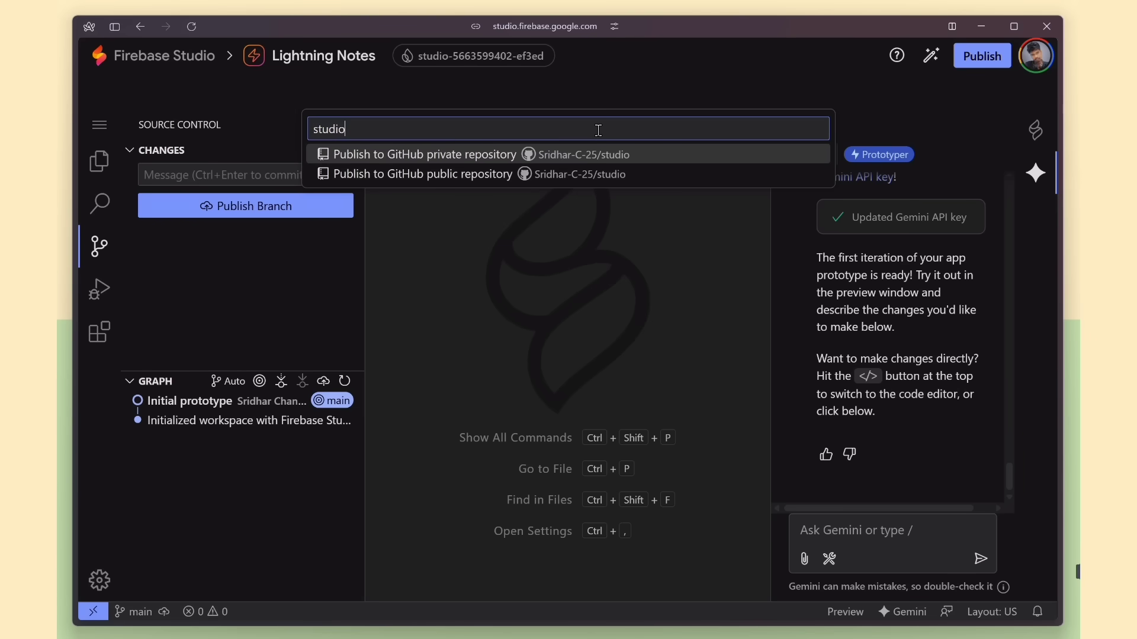
pyautogui.write('lighting-notes')
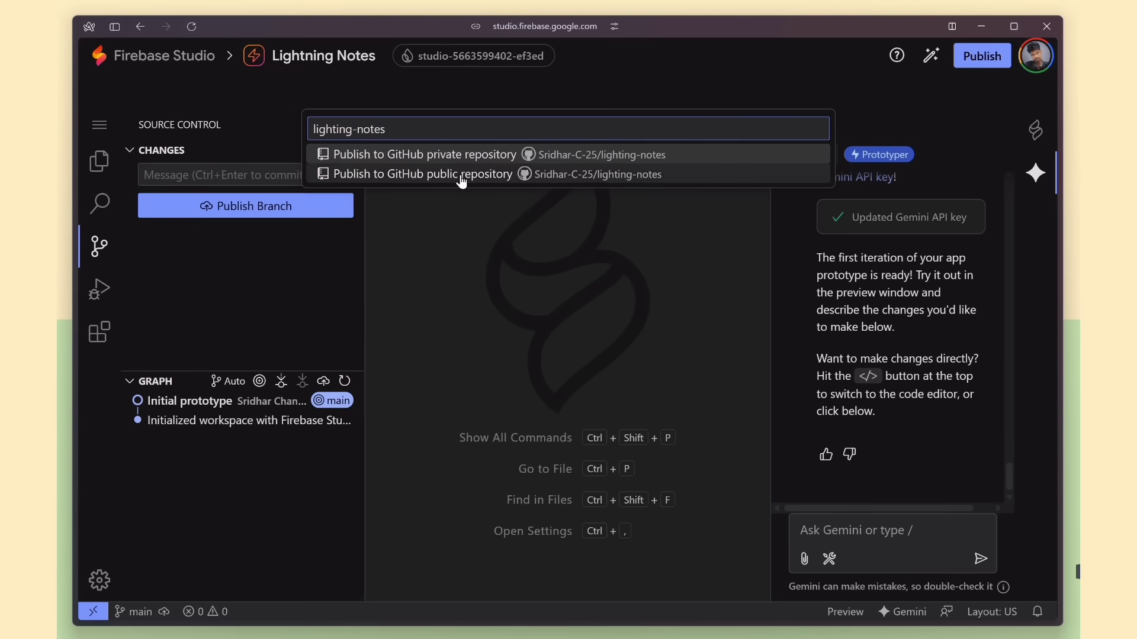
pyautogui.click(424, 154)
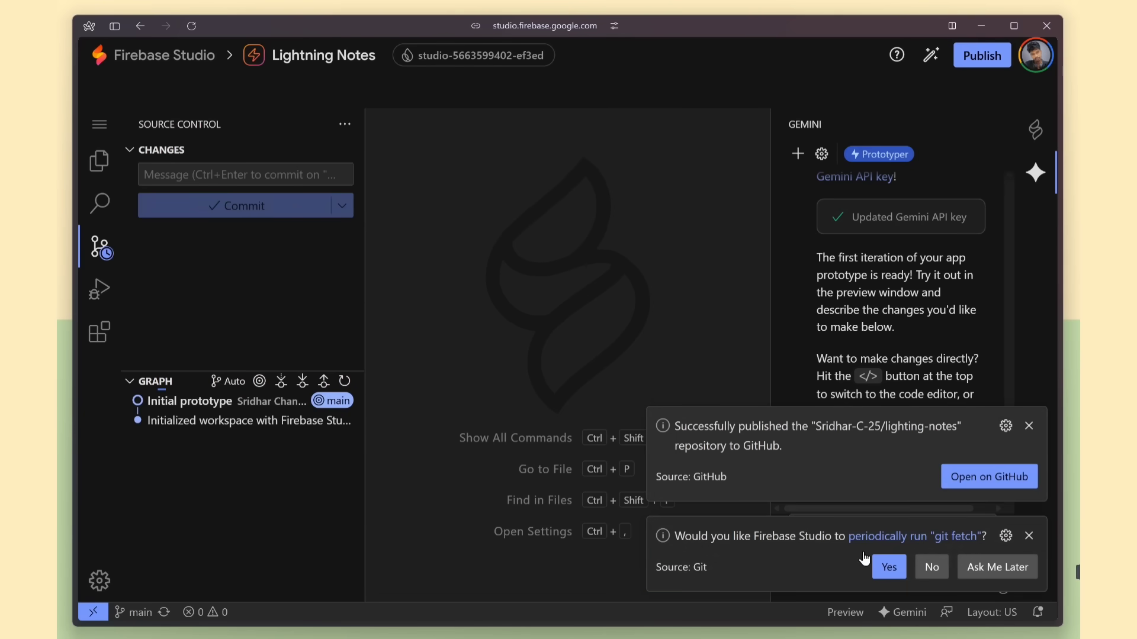
pyautogui.click(989, 477)
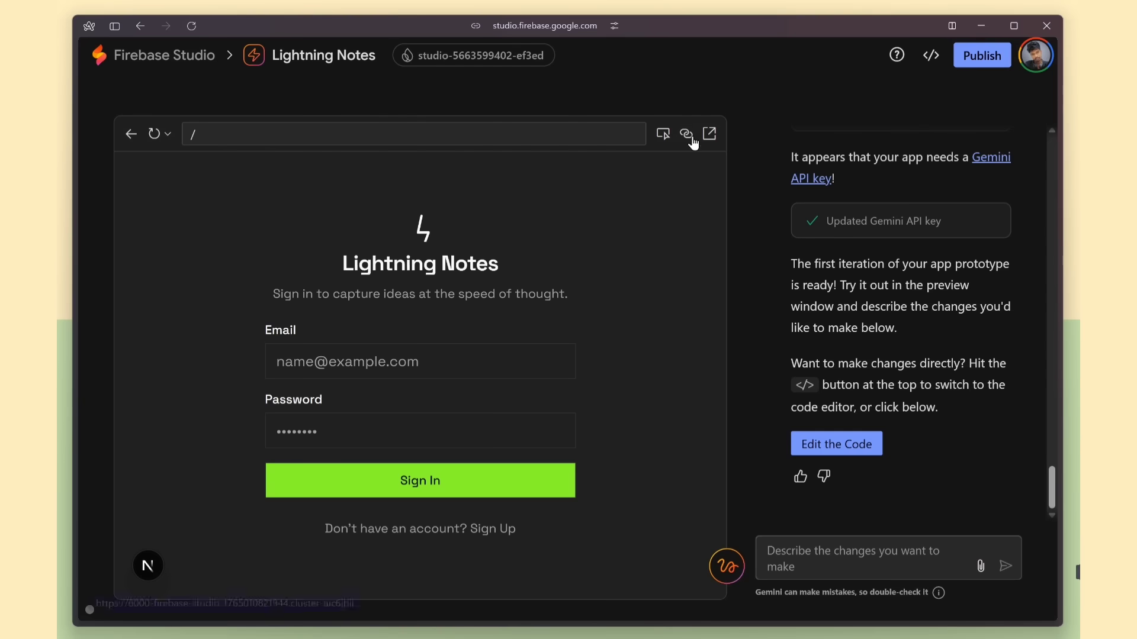
# Make the app preview public from the preview's sharing options.
pyautogui.click(685, 133)
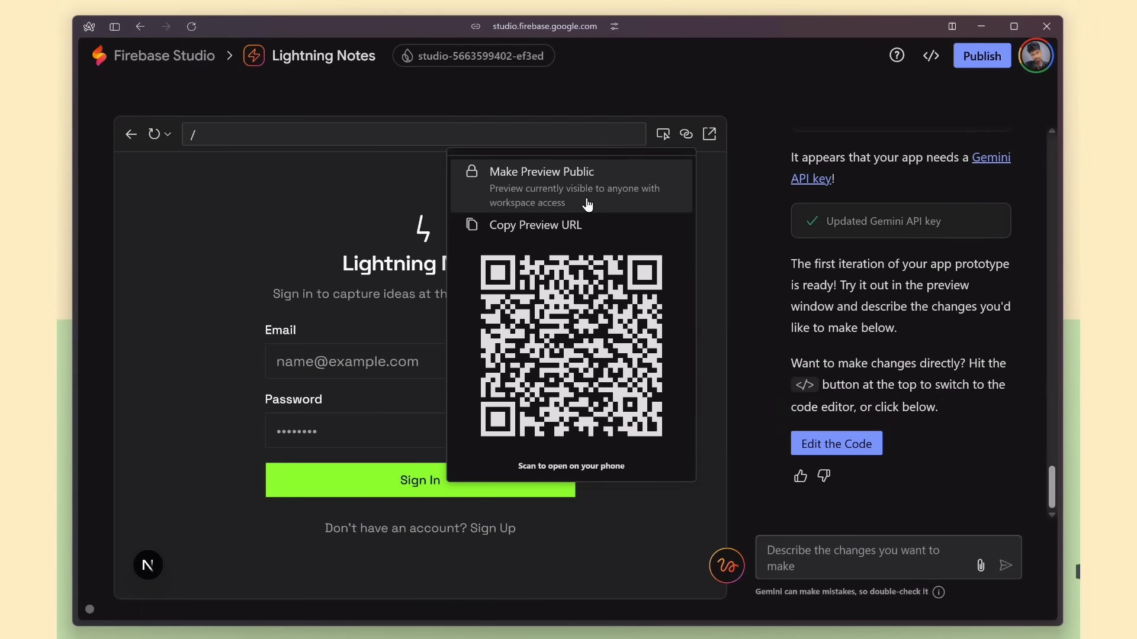
pyautogui.click(542, 172)
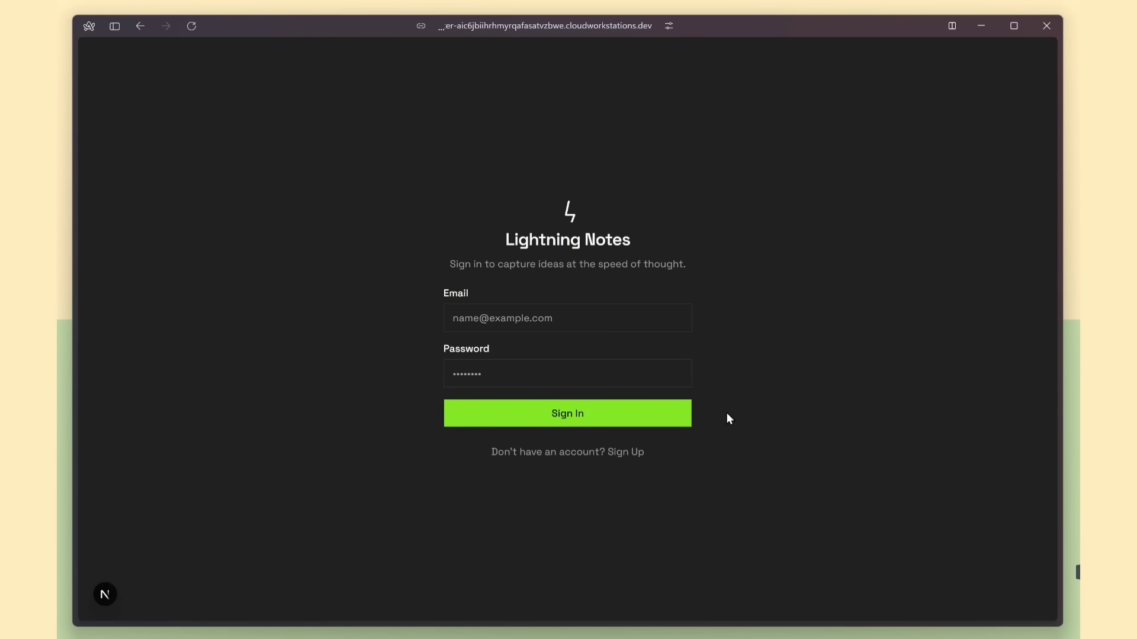
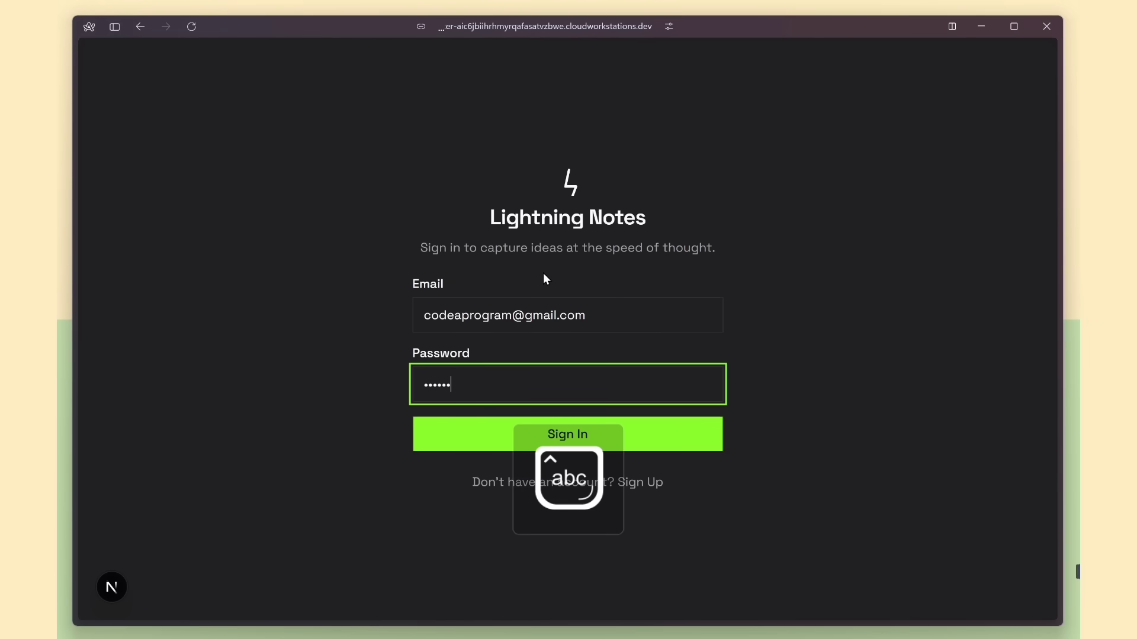
# Sign in to Lightning Notes as codeaprog and check the account options.
pyautogui.click(567, 433)
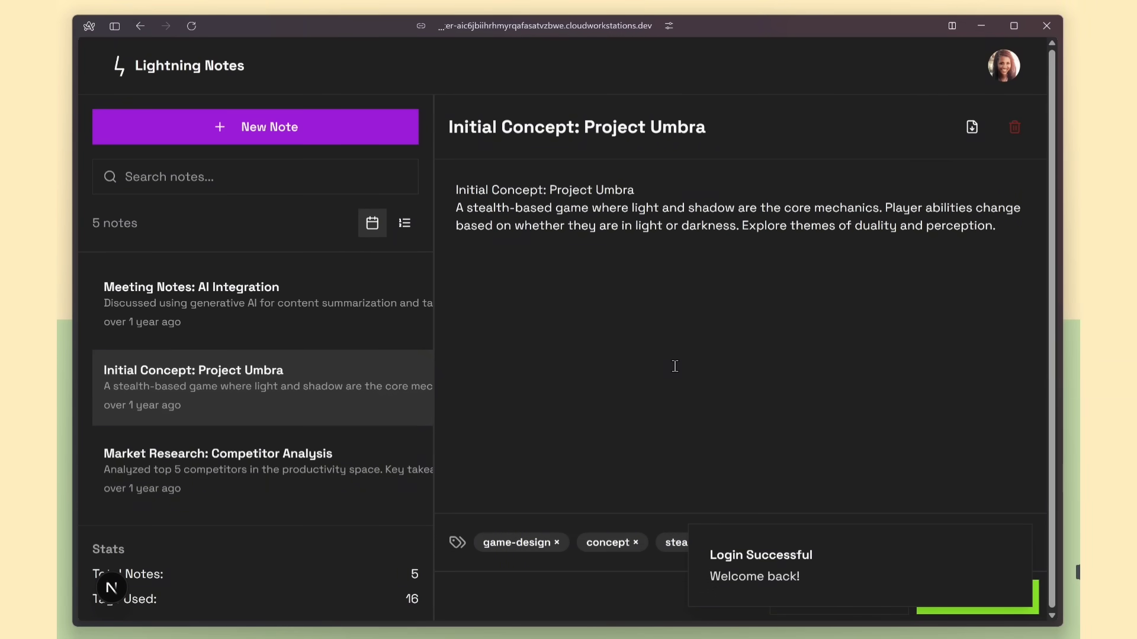
pyautogui.click(1004, 65)
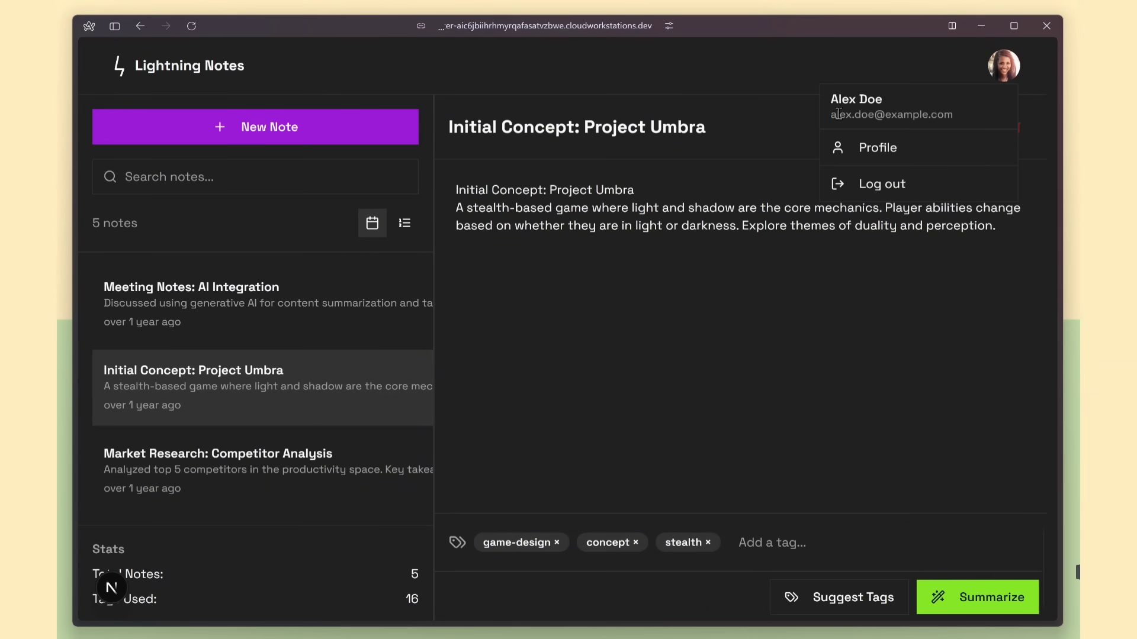
pyautogui.click(675, 409)
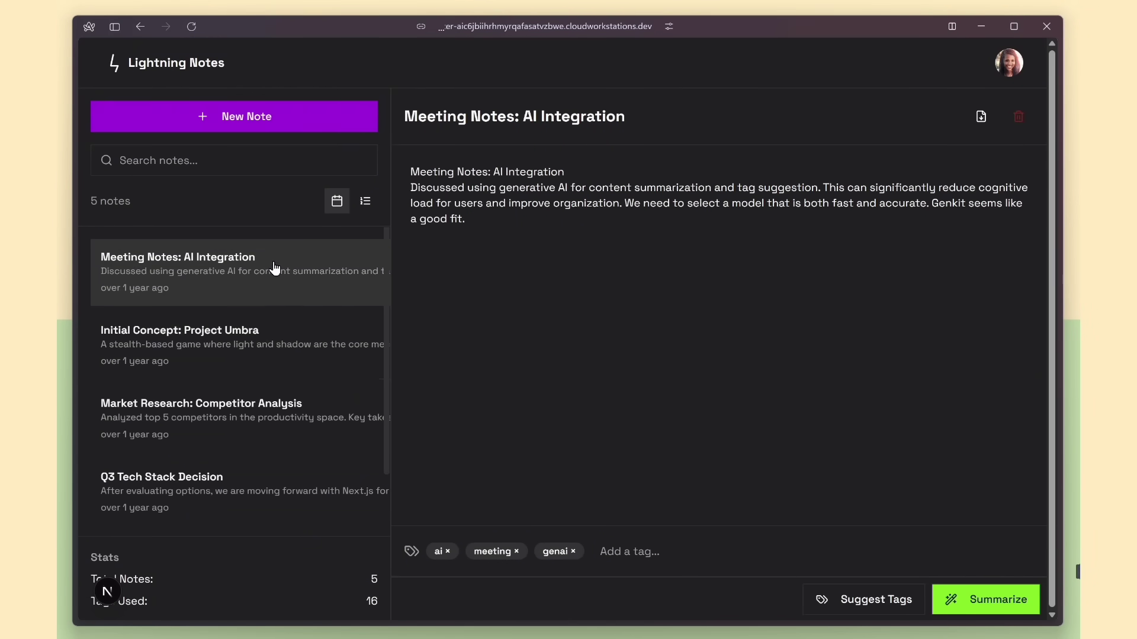
# Open a note, sort by date, search 'q3' and export the Q3 Tech Stack Decision note.
pyautogui.click(201, 418)
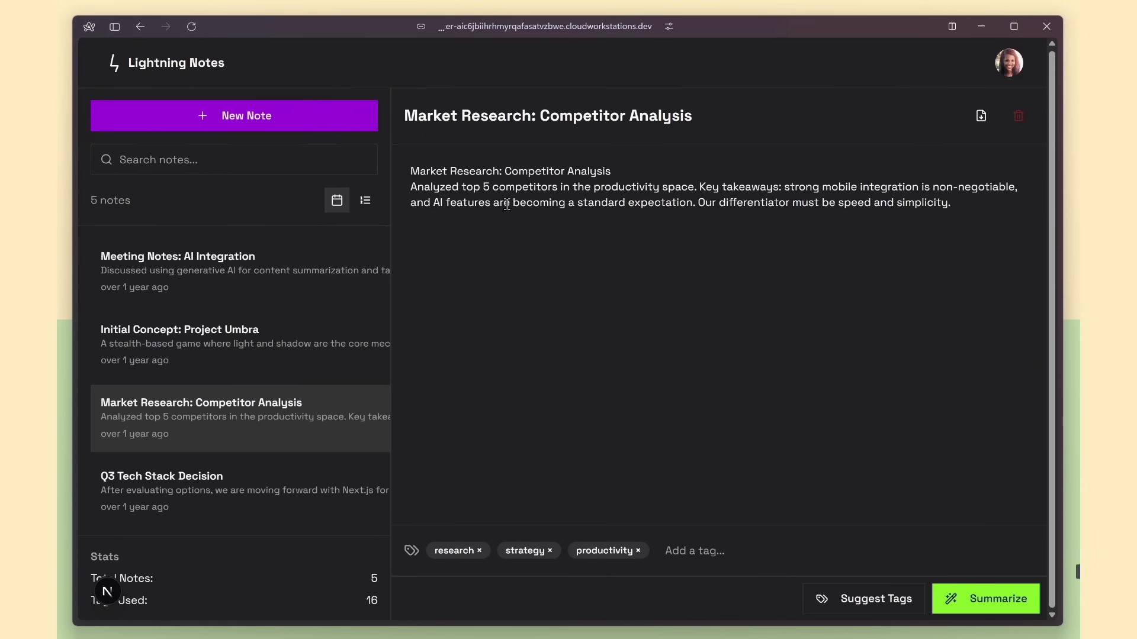
pyautogui.click(336, 200)
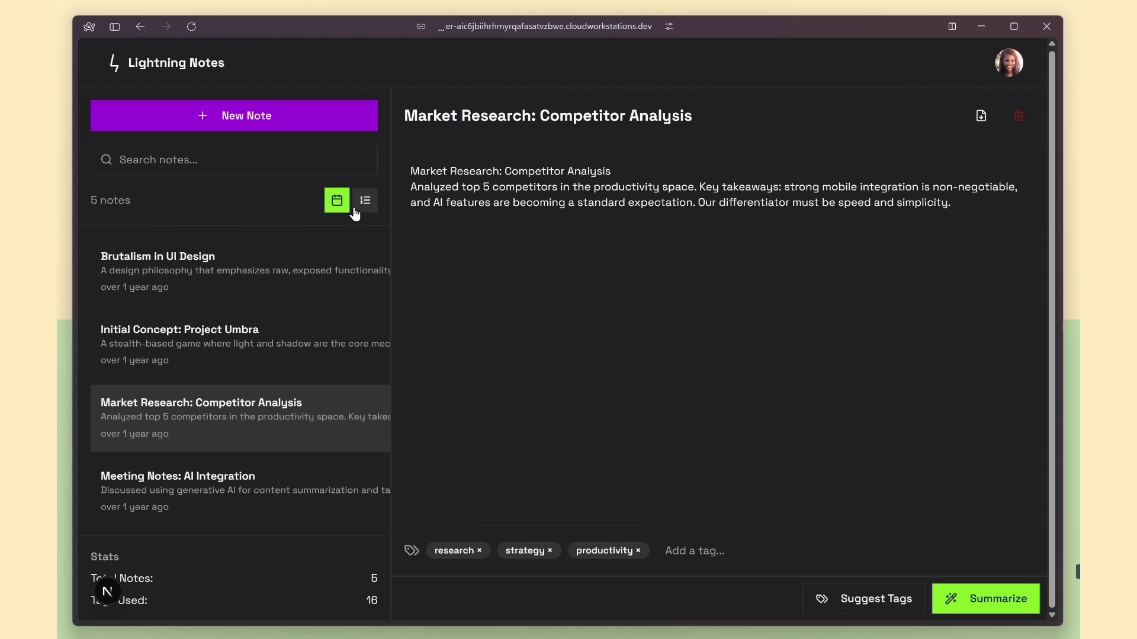
pyautogui.write('q')
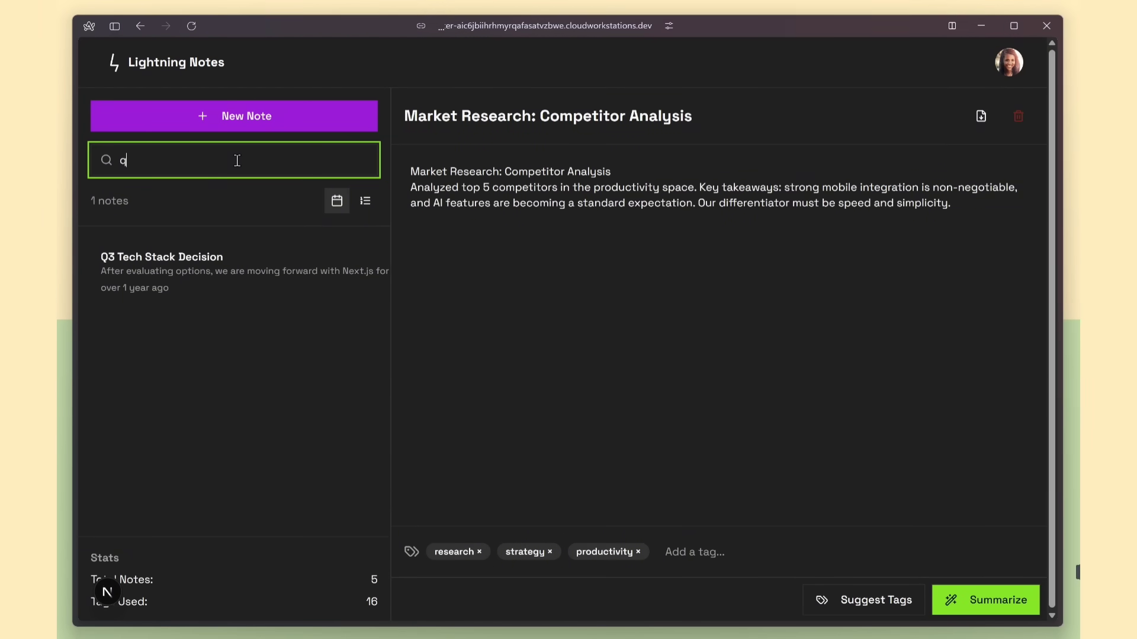
pyautogui.write('3')
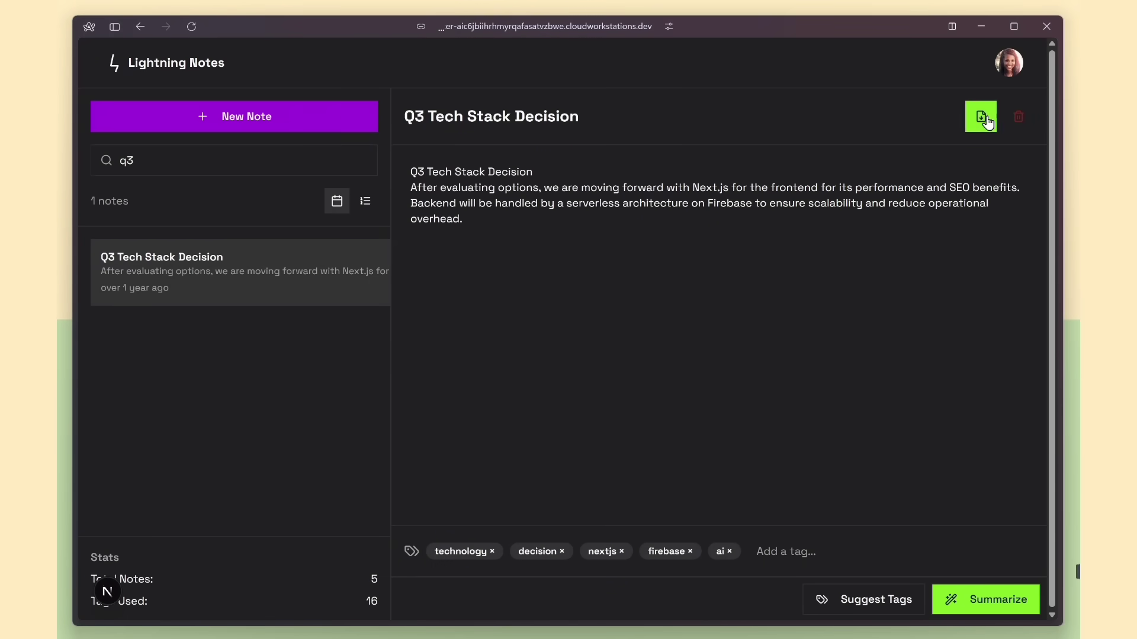
pyautogui.click(981, 116)
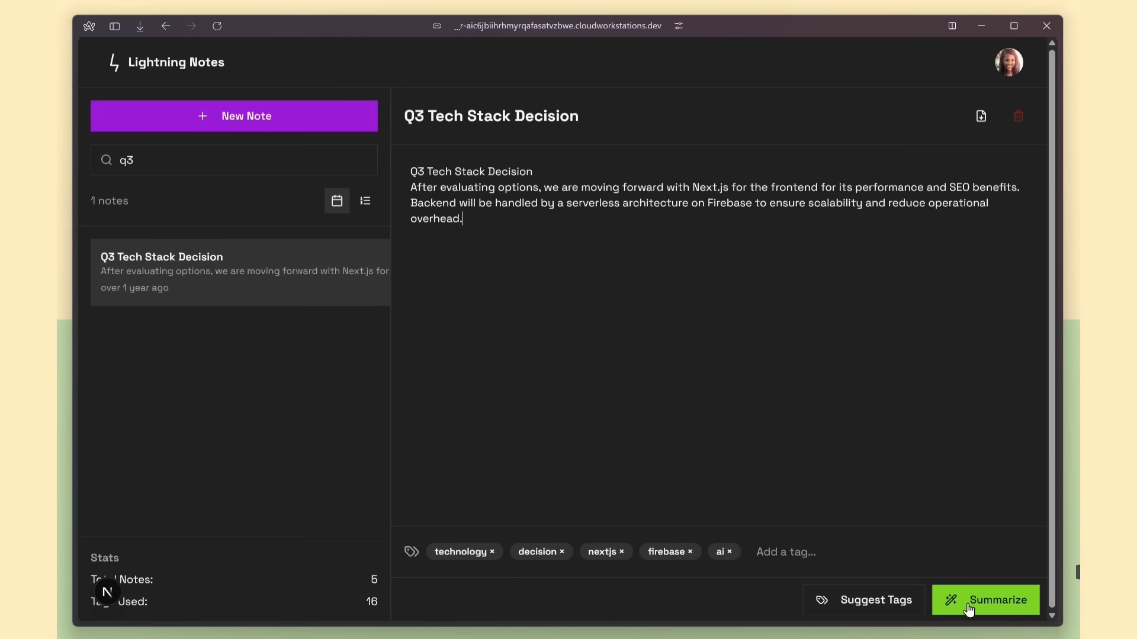
# Generate AI tag suggestions and a summary for the Q3 Tech Stack Decision note, selecting the summary text.
pyautogui.click(876, 600)
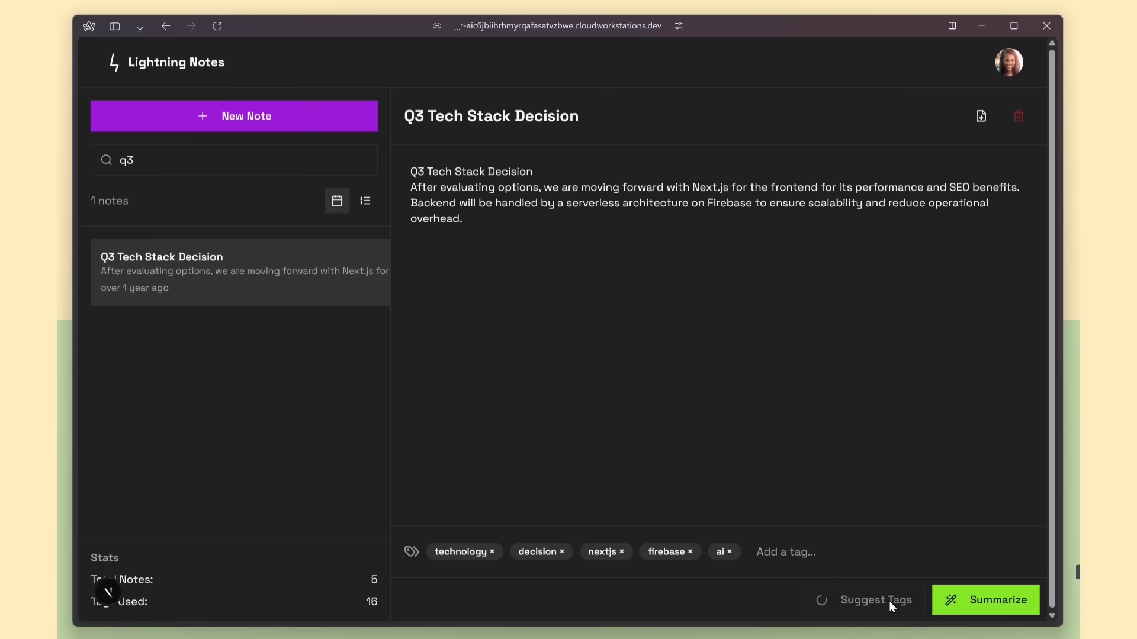
pyautogui.click(875, 600)
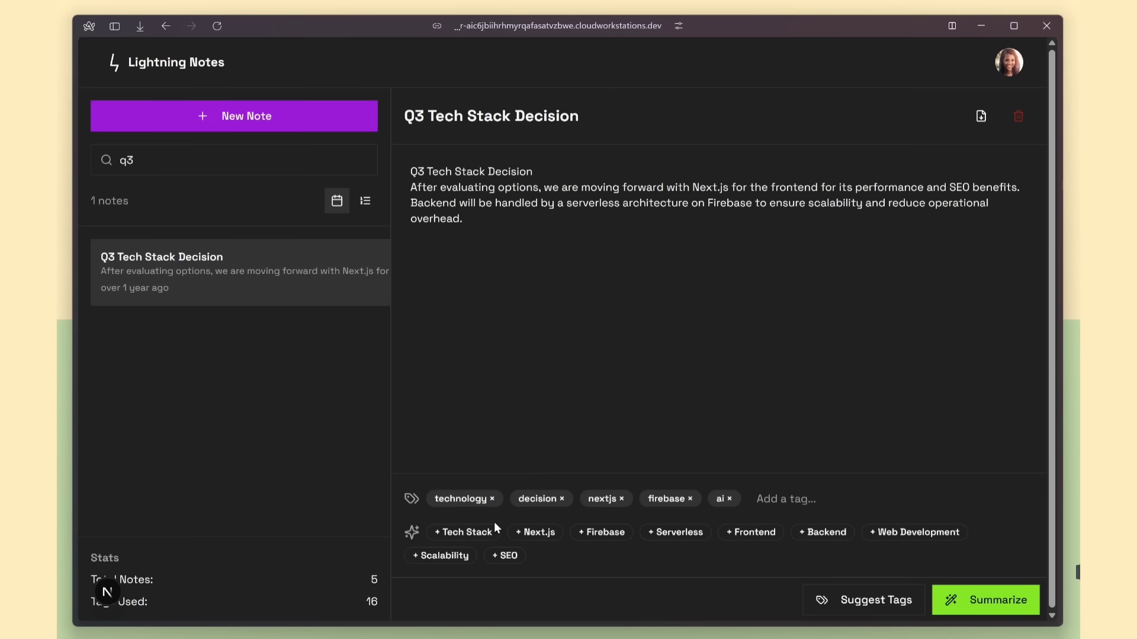
pyautogui.moveTo(417, 540)
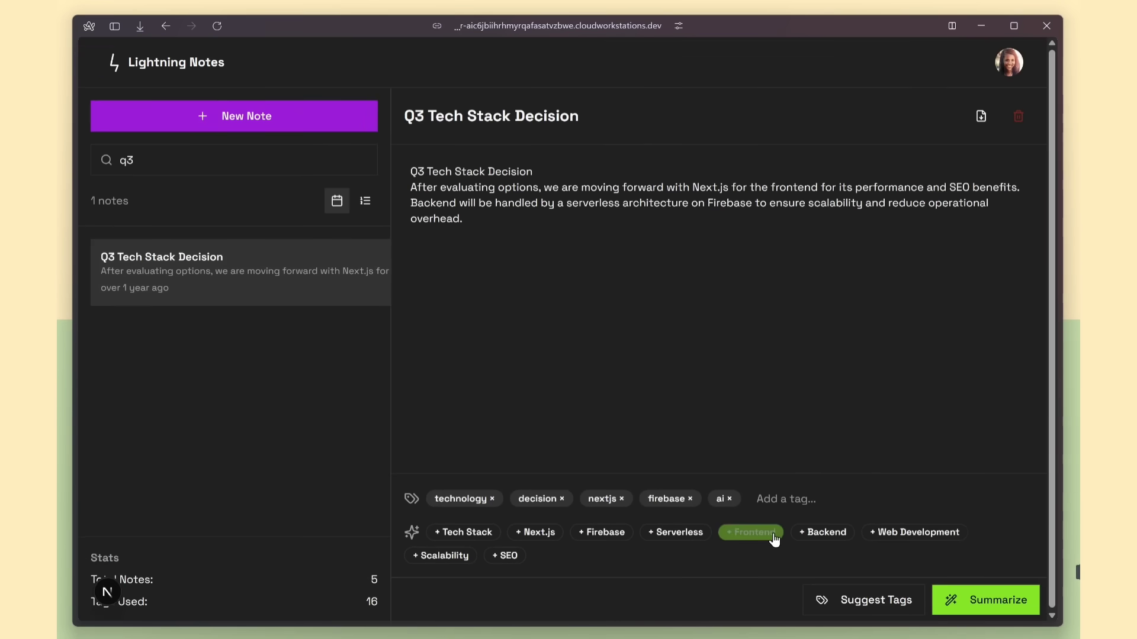
pyautogui.click(986, 600)
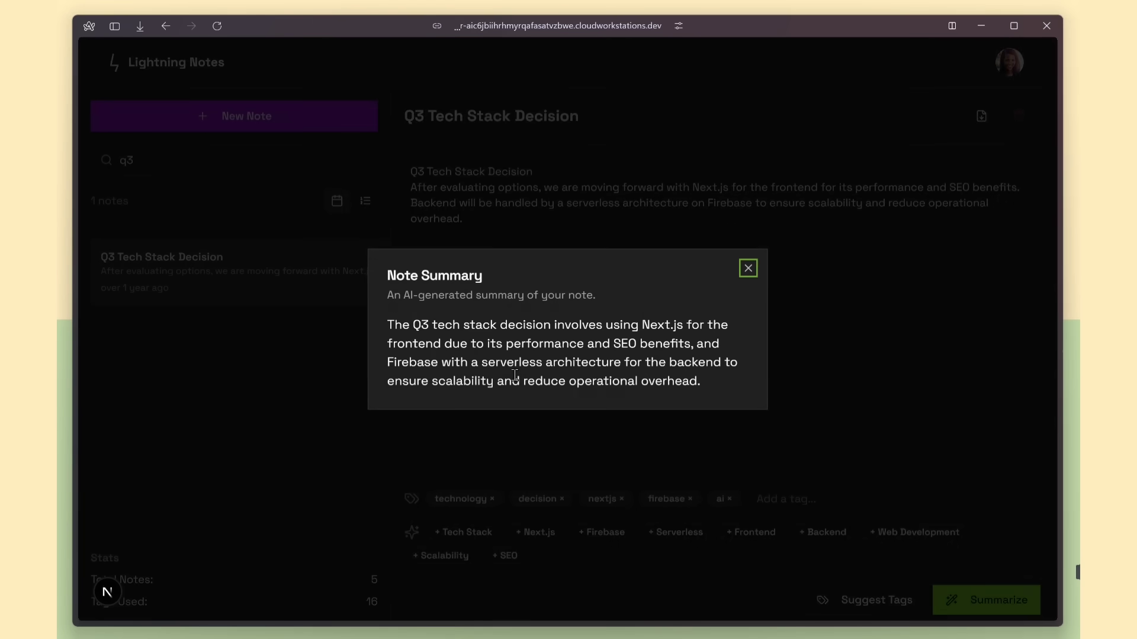
pyautogui.moveTo(388, 323); pyautogui.dragTo(551, 362)
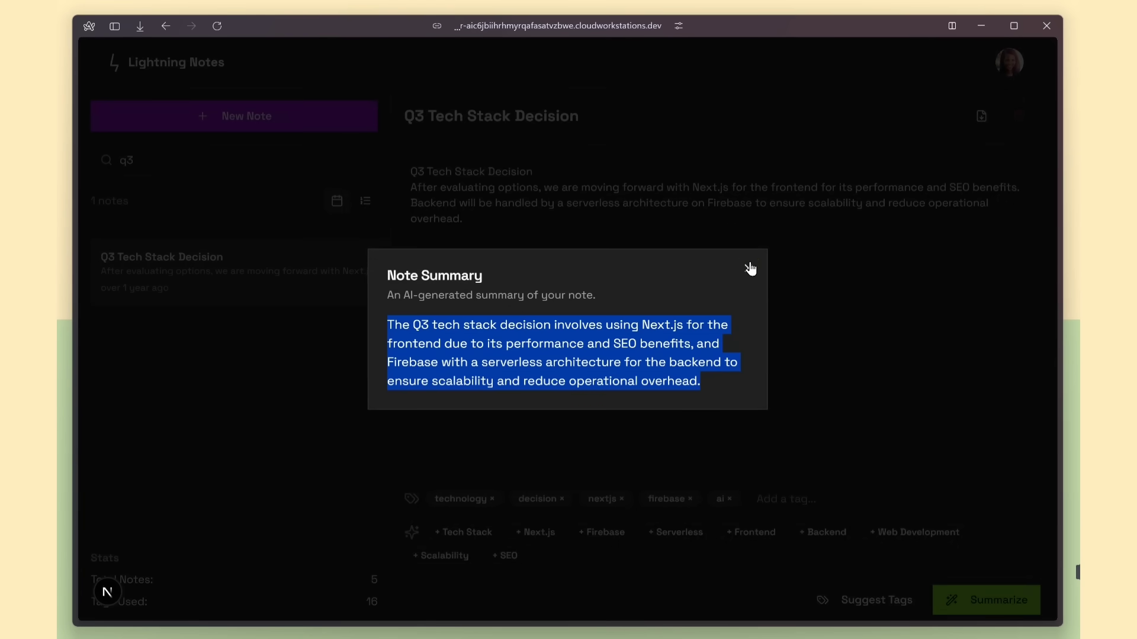
pyautogui.click(750, 267)
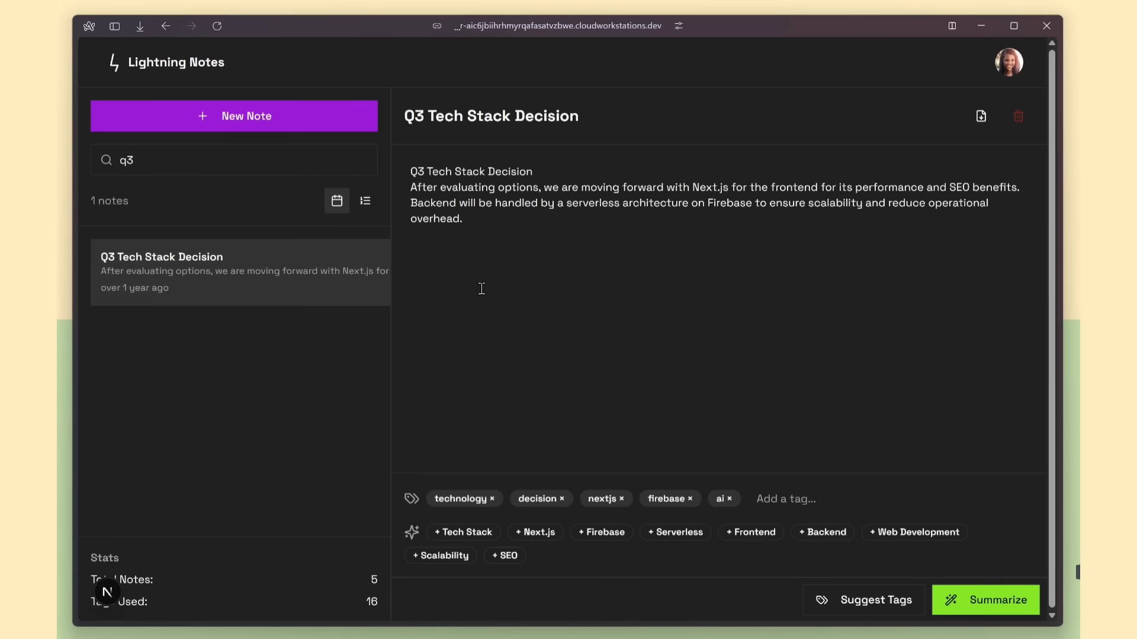
pyautogui.click(233, 116)
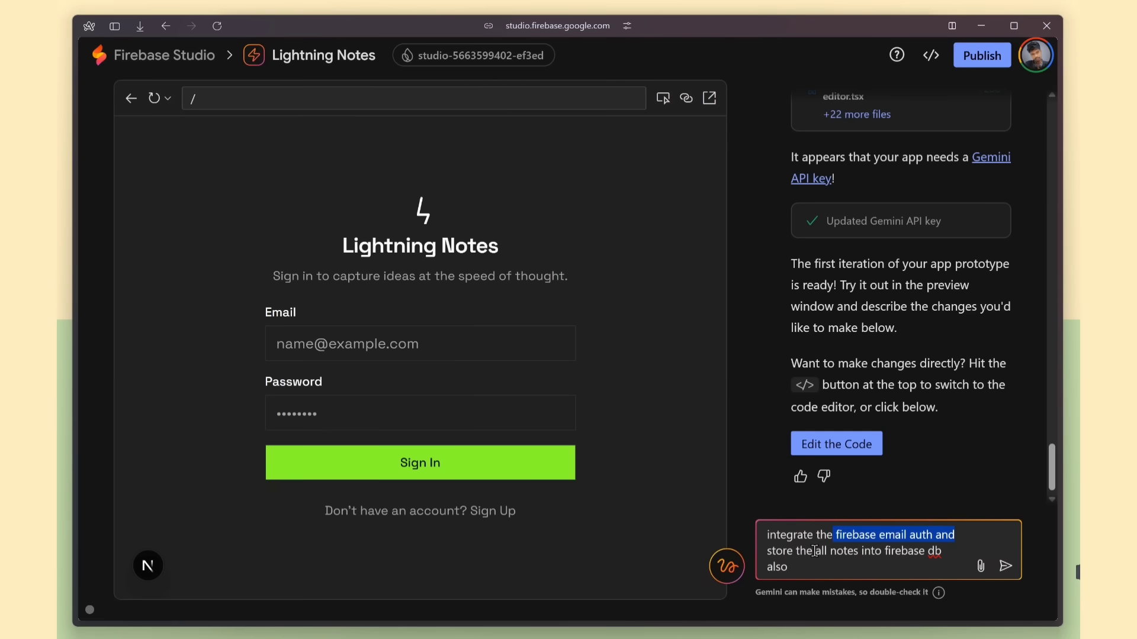
# Send Gemini the Firebase email auth and Firestore prompt, then start the Firebase services setup.
pyautogui.click(1006, 566)
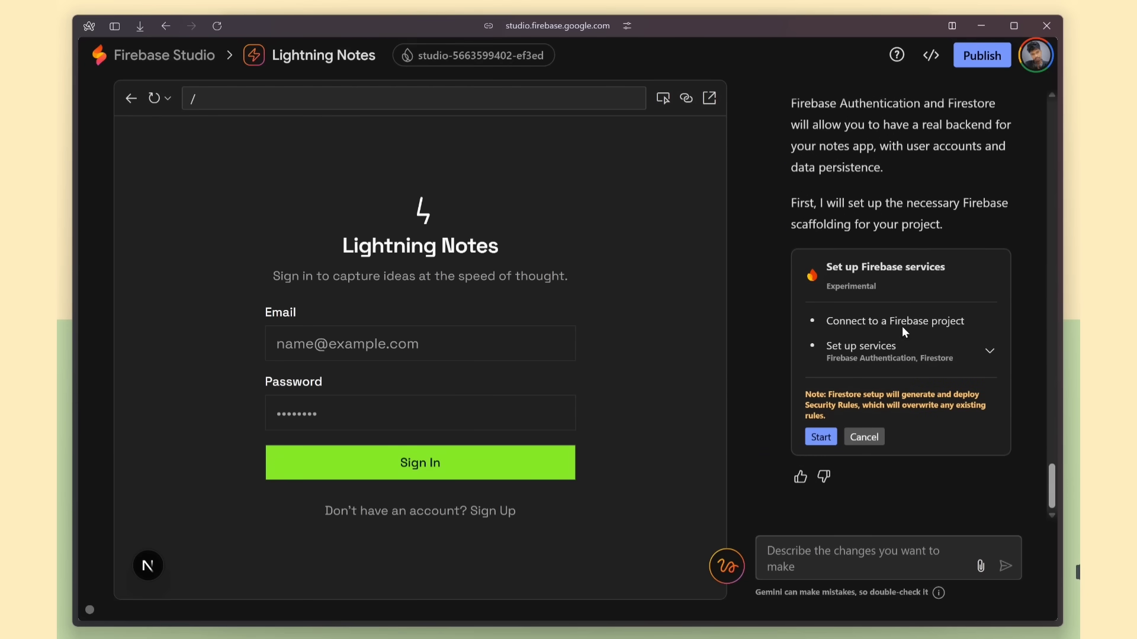
pyautogui.click(820, 436)
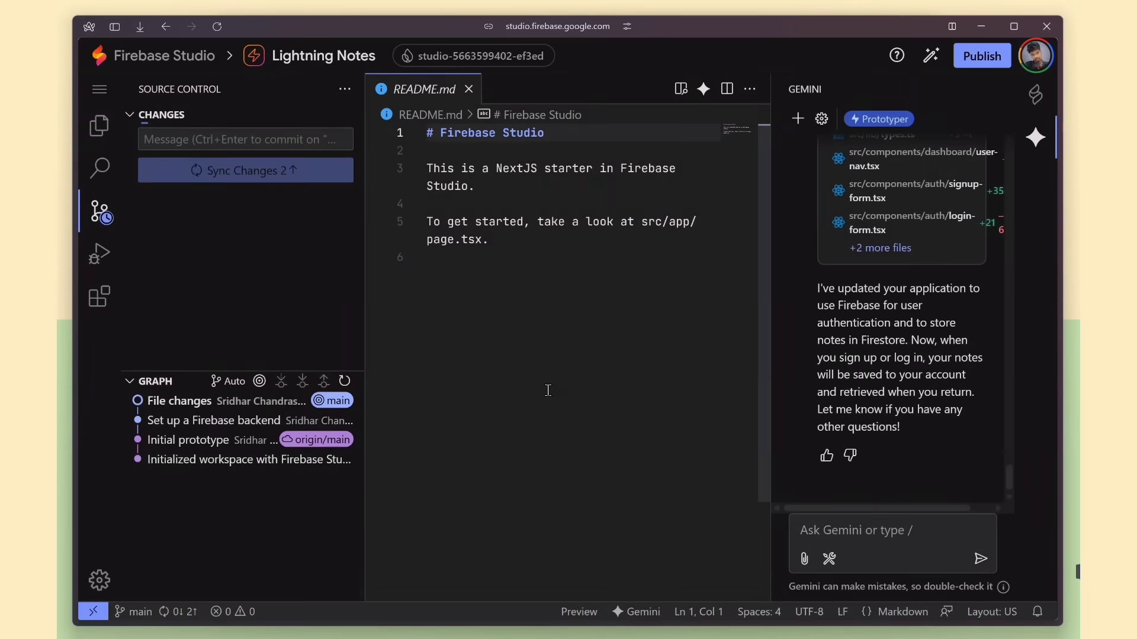
# Open the Lightning Notes preview in its own browser tab at the sign-in page.
pyautogui.click(177, 401)
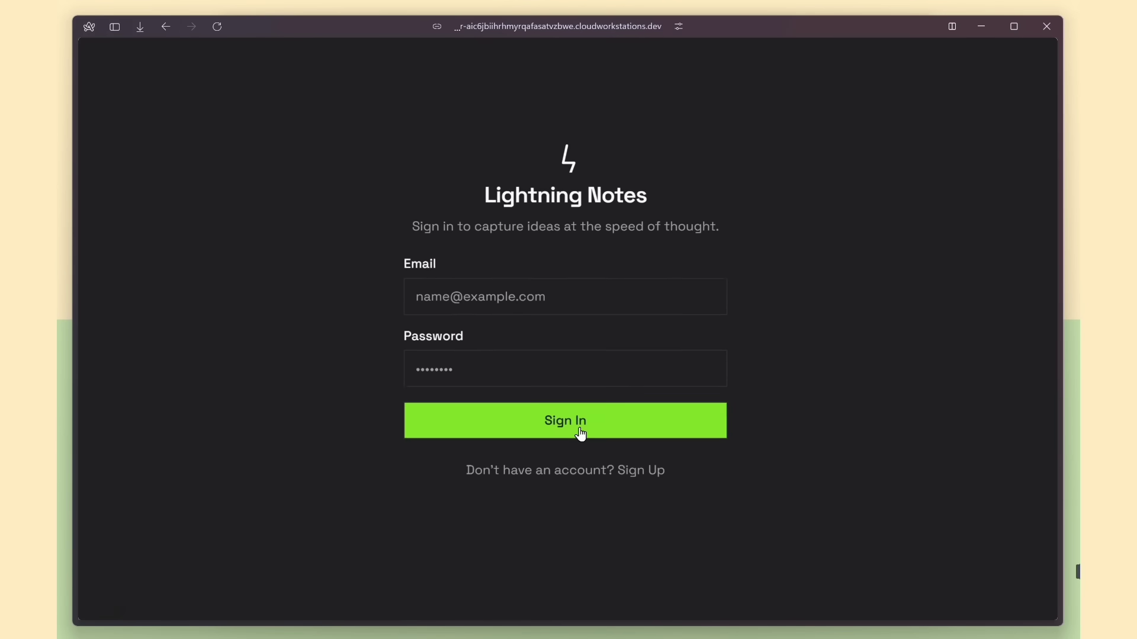
# Sign up for a new Lightning Notes account and dismiss the confirmation toast.
pyautogui.click(640, 470)
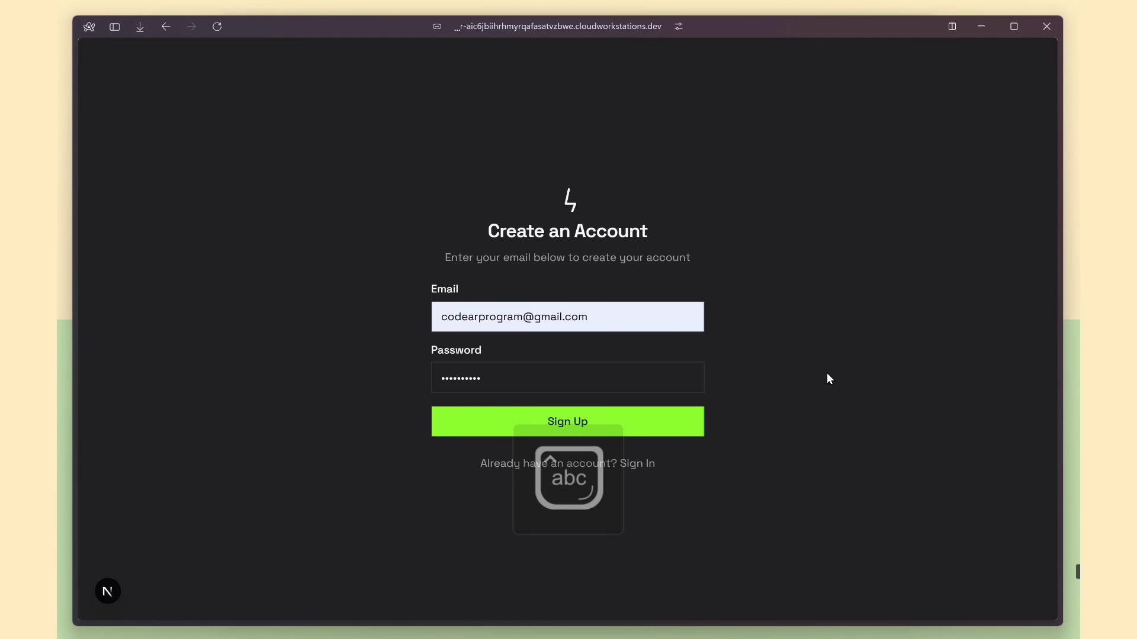
pyautogui.click(567, 421)
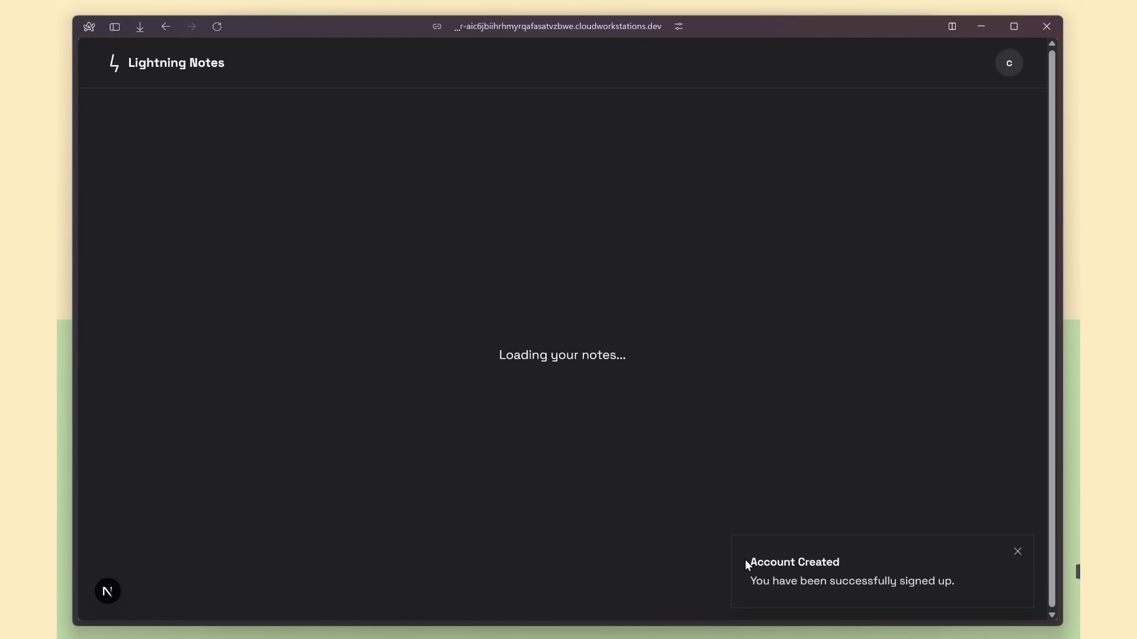
pyautogui.click(1008, 63)
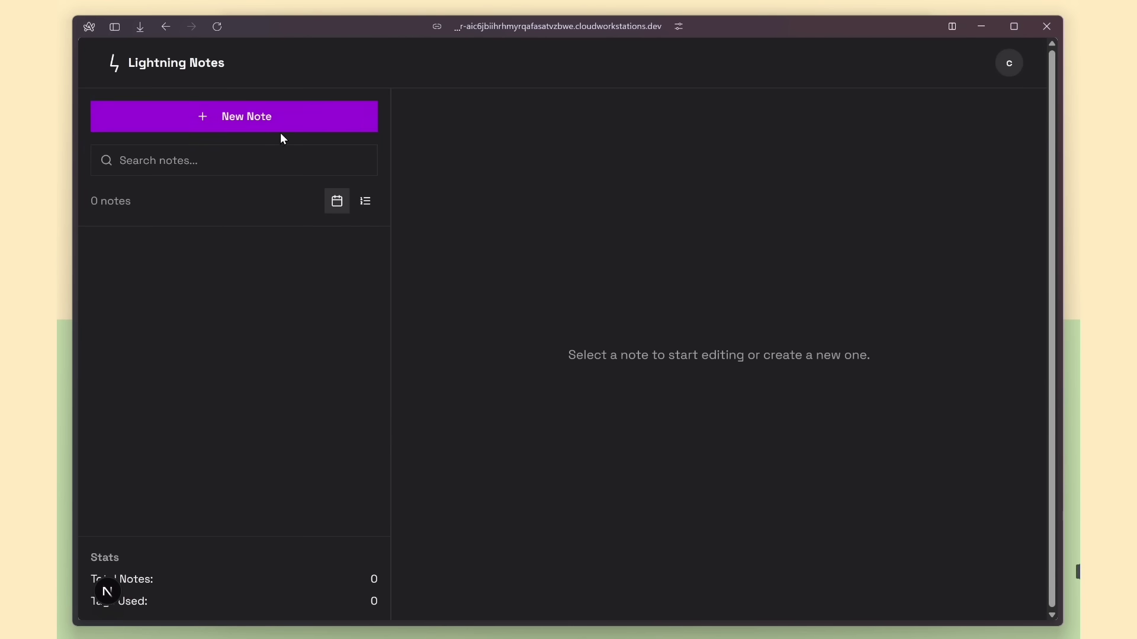
# Create a new note titled 'My First Note' with the body 'Test'.
pyautogui.click(235, 116)
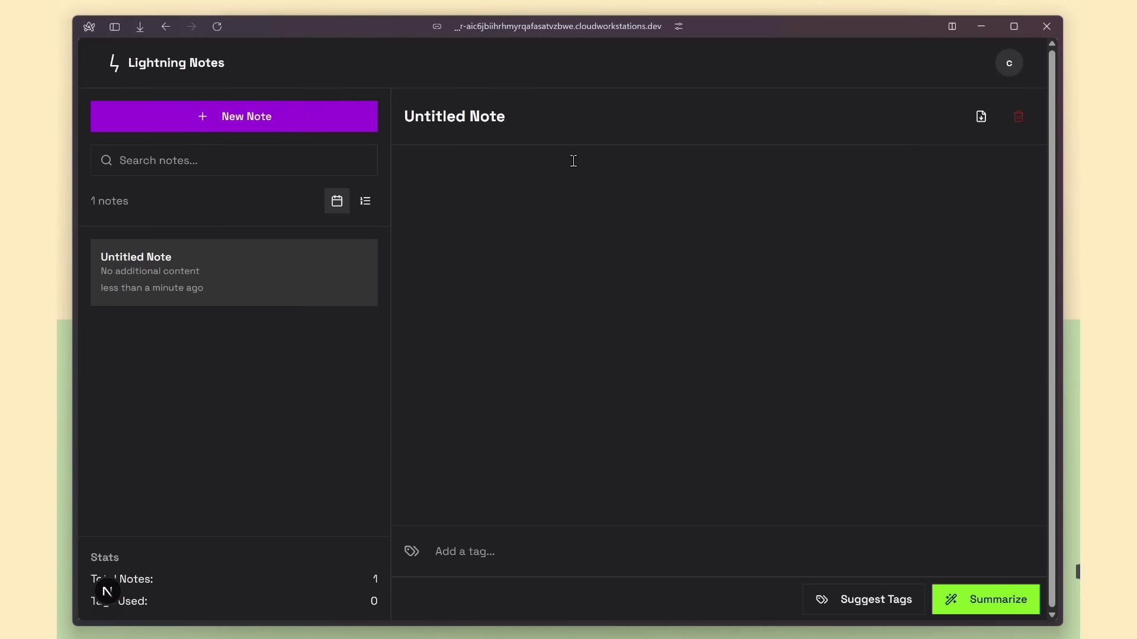
pyautogui.write('My First Note')
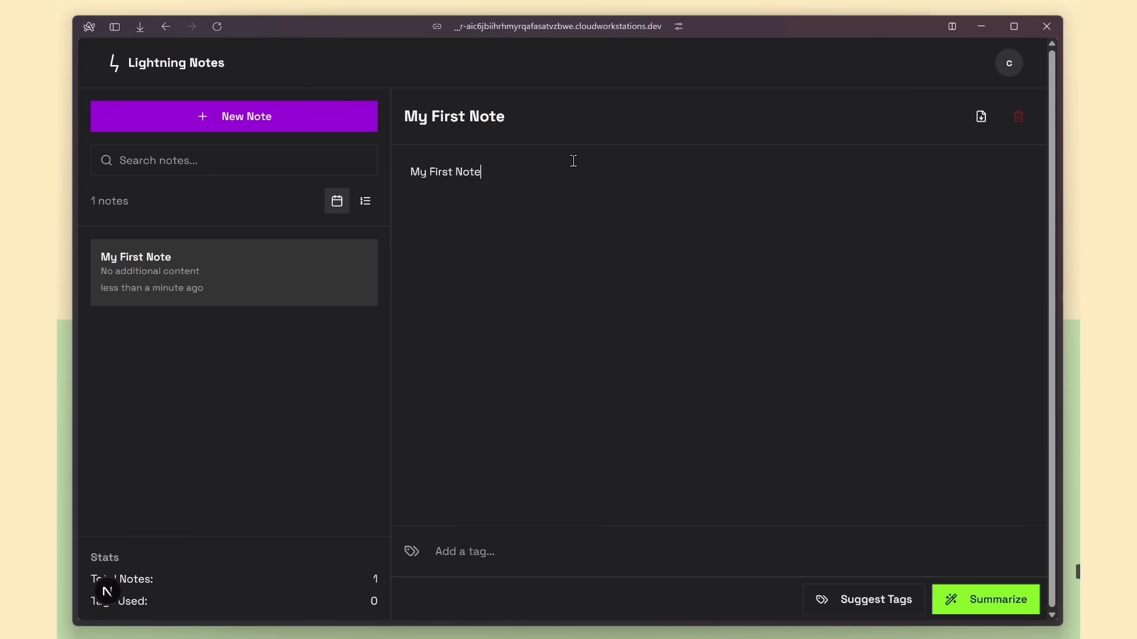
pyautogui.write('Test')
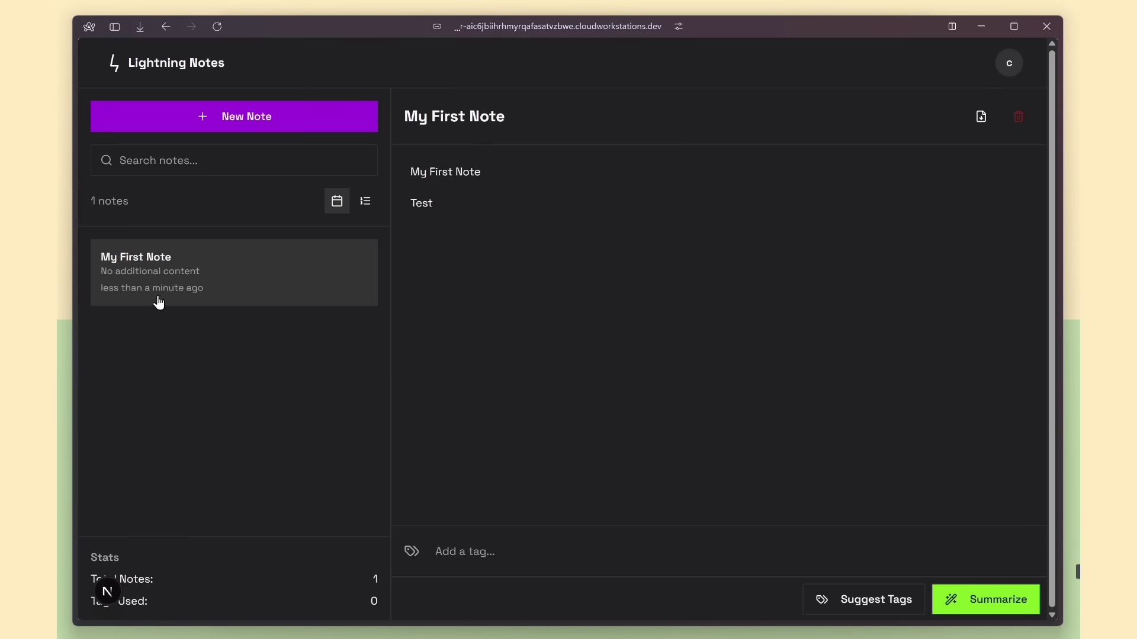
pyautogui.moveTo(517, 54)
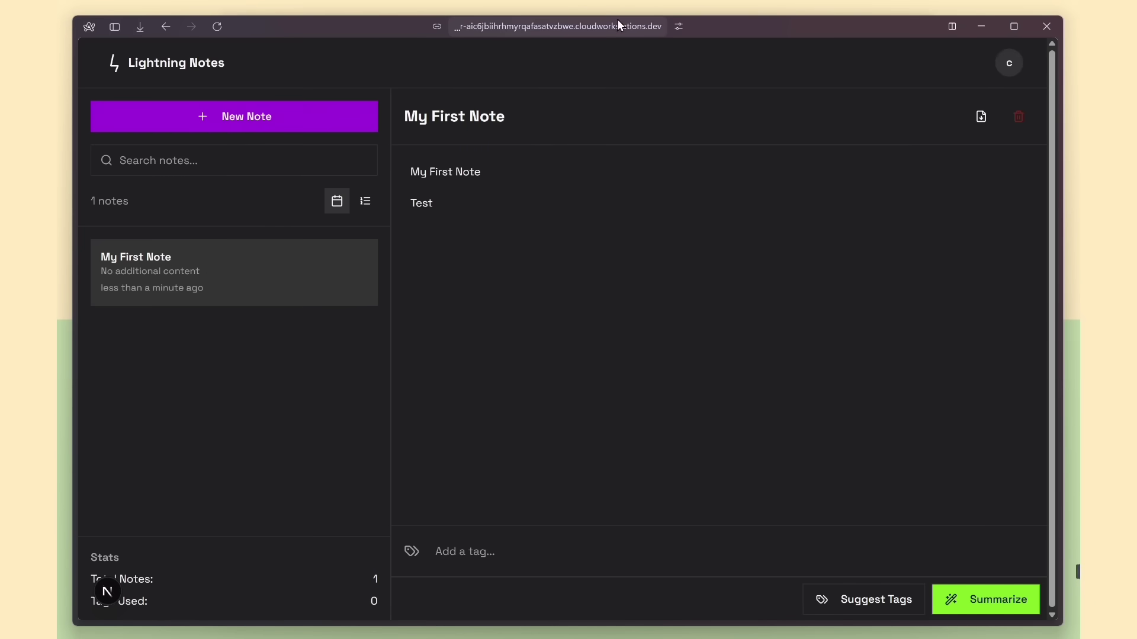
pyautogui.moveTo(114, 26)
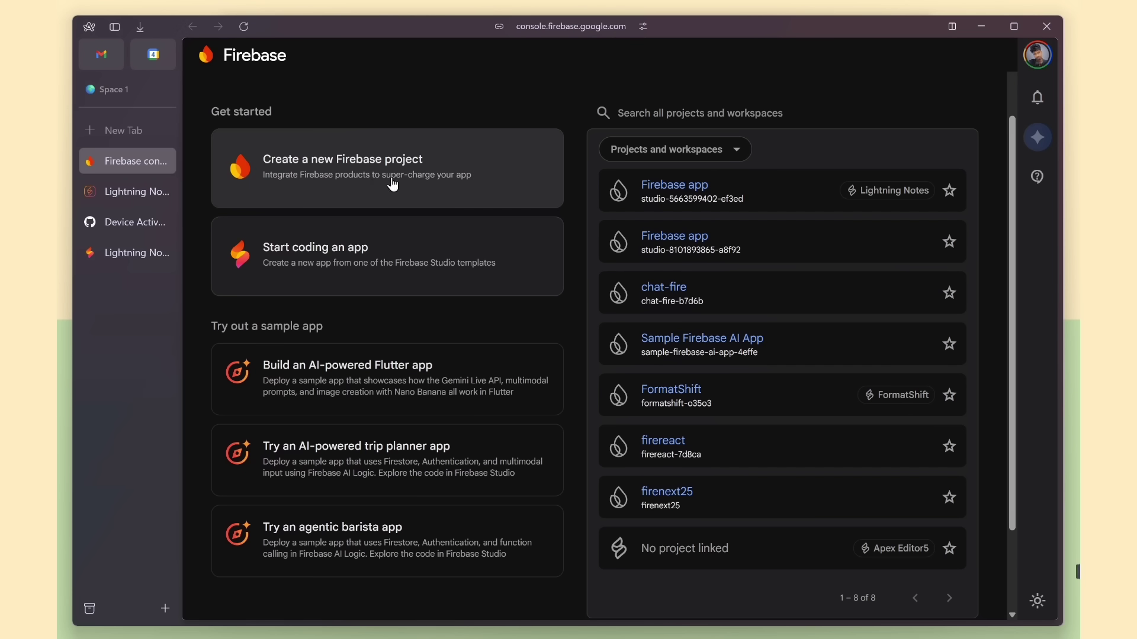
# Check the project's Authentication users, then open the user's saved note document in Firestore.
pyautogui.click(673, 190)
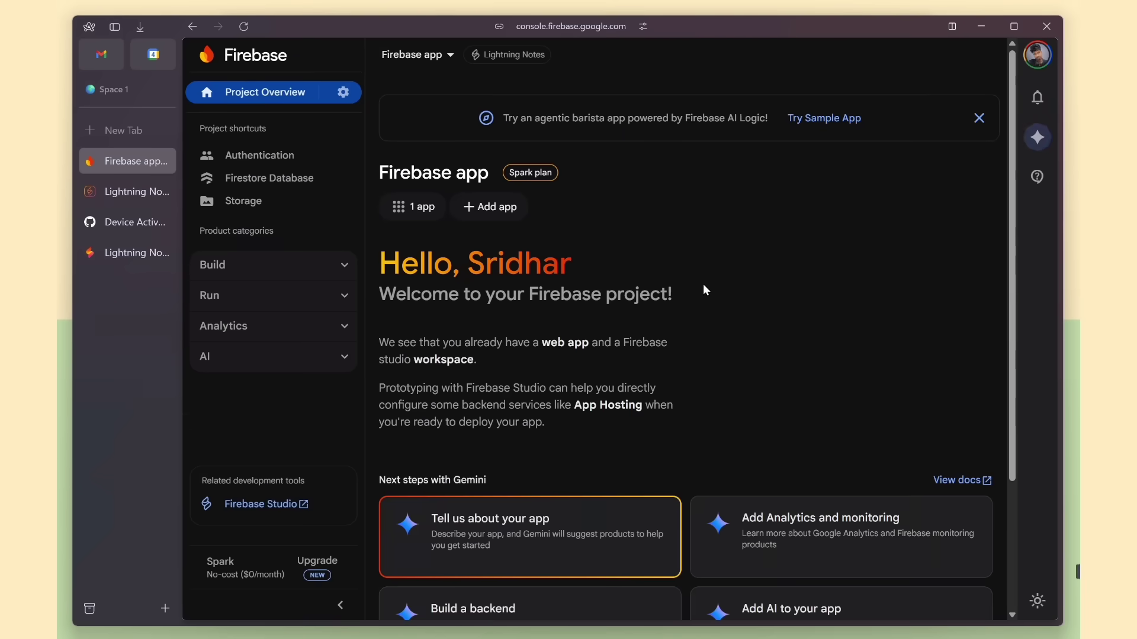
pyautogui.click(259, 155)
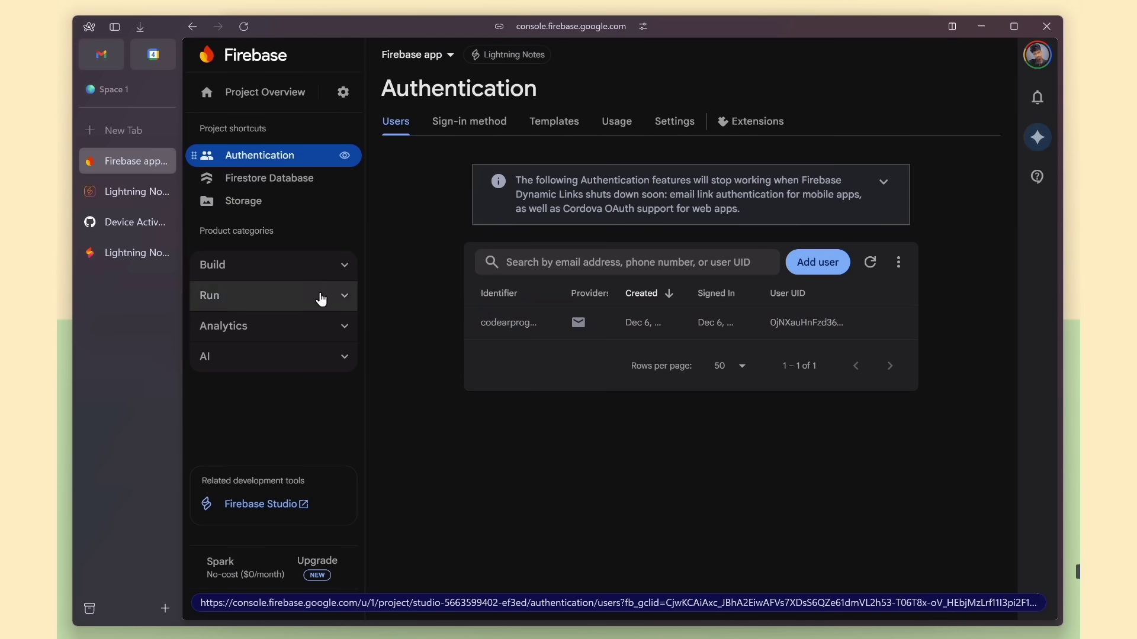
pyautogui.click(269, 178)
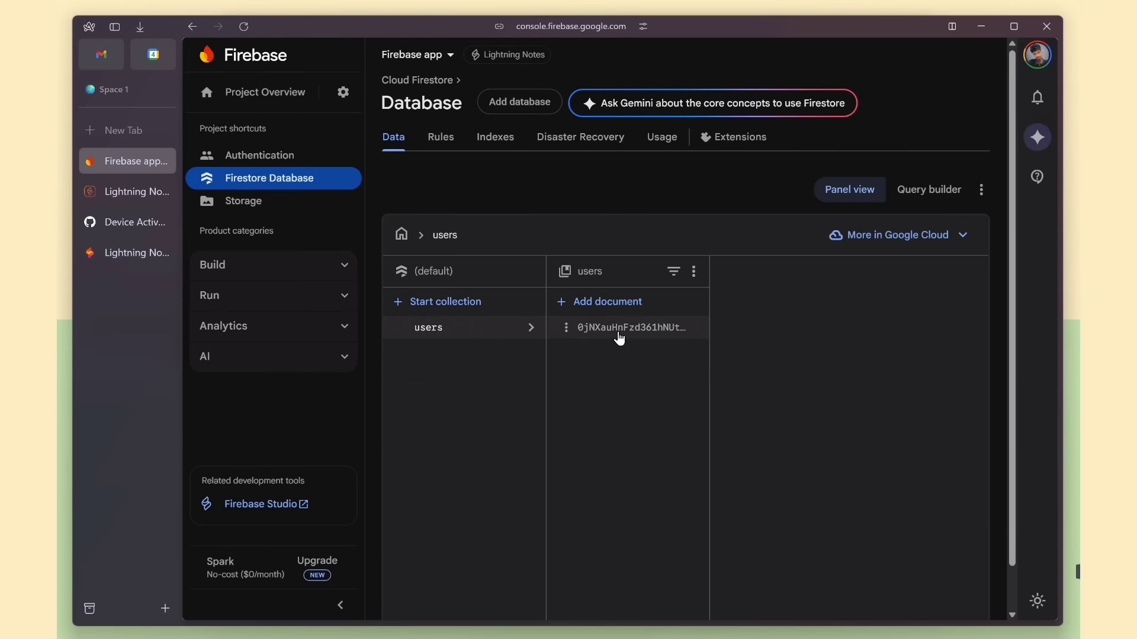
pyautogui.click(629, 327)
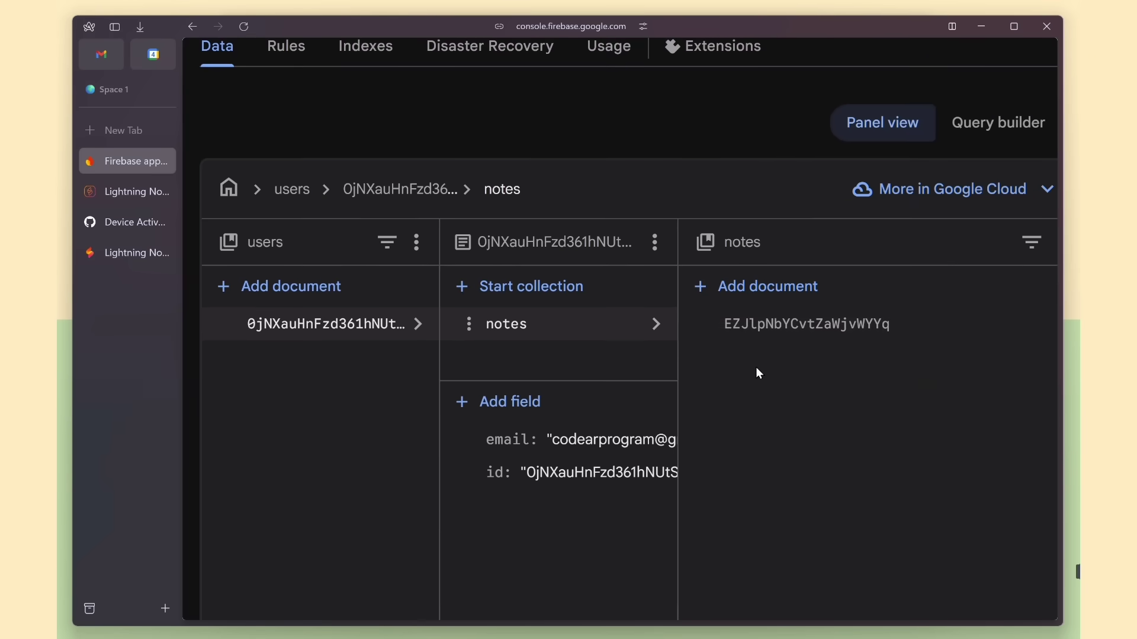
pyautogui.click(805, 323)
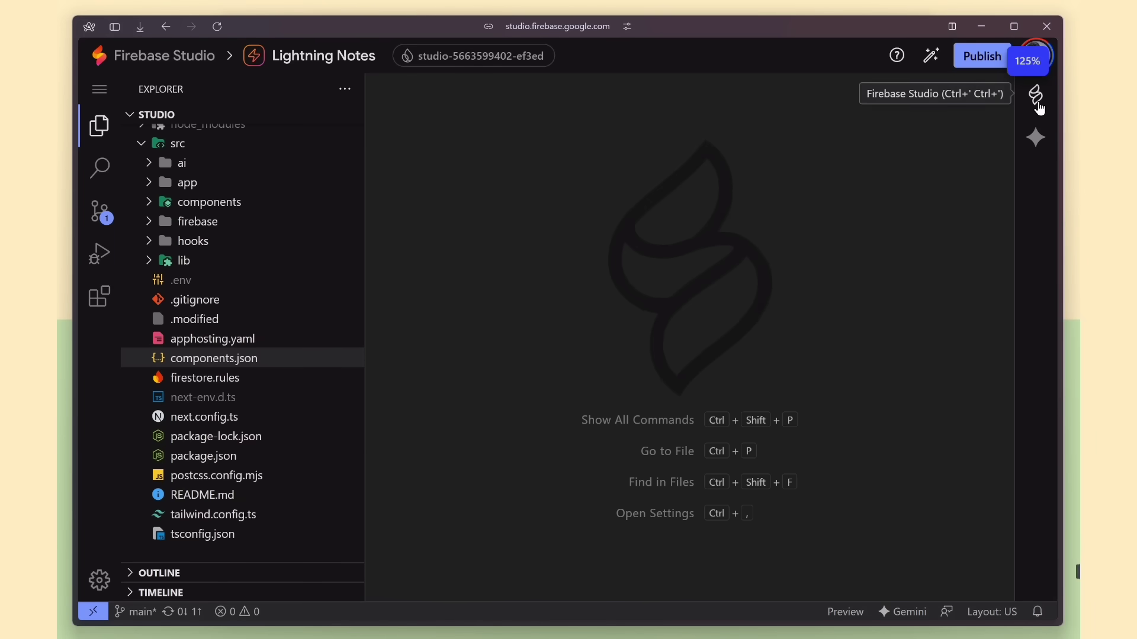
# Review the Firebase Studio integrations panel, close it, and expand the src folder in Explorer.
pyautogui.click(1036, 94)
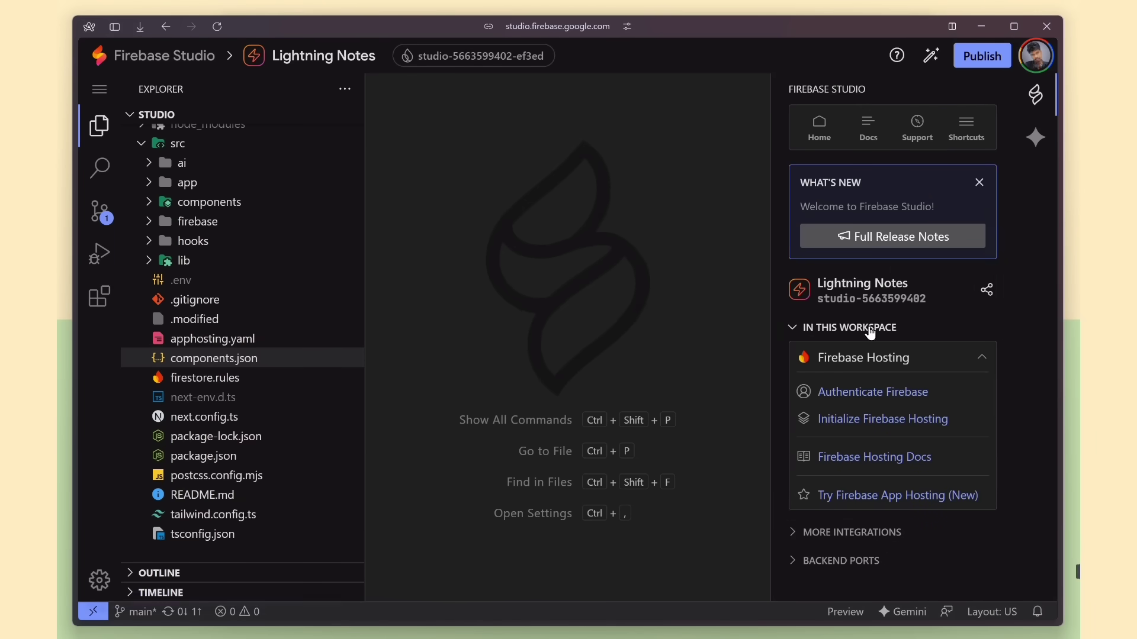
pyautogui.moveTo(869, 333)
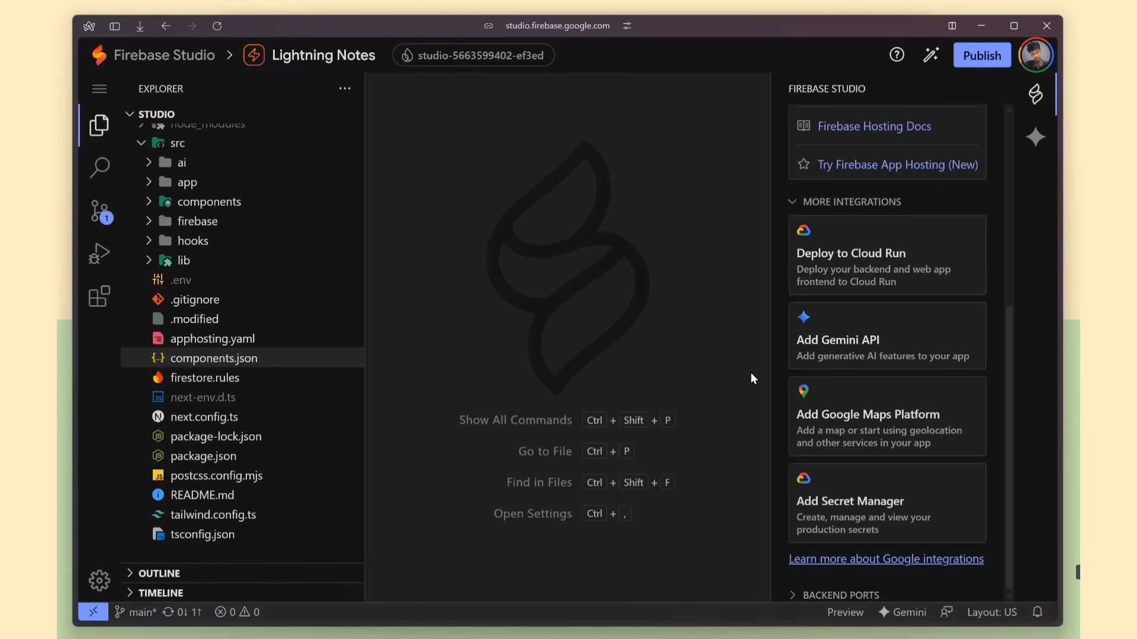
pyautogui.moveTo(842, 515)
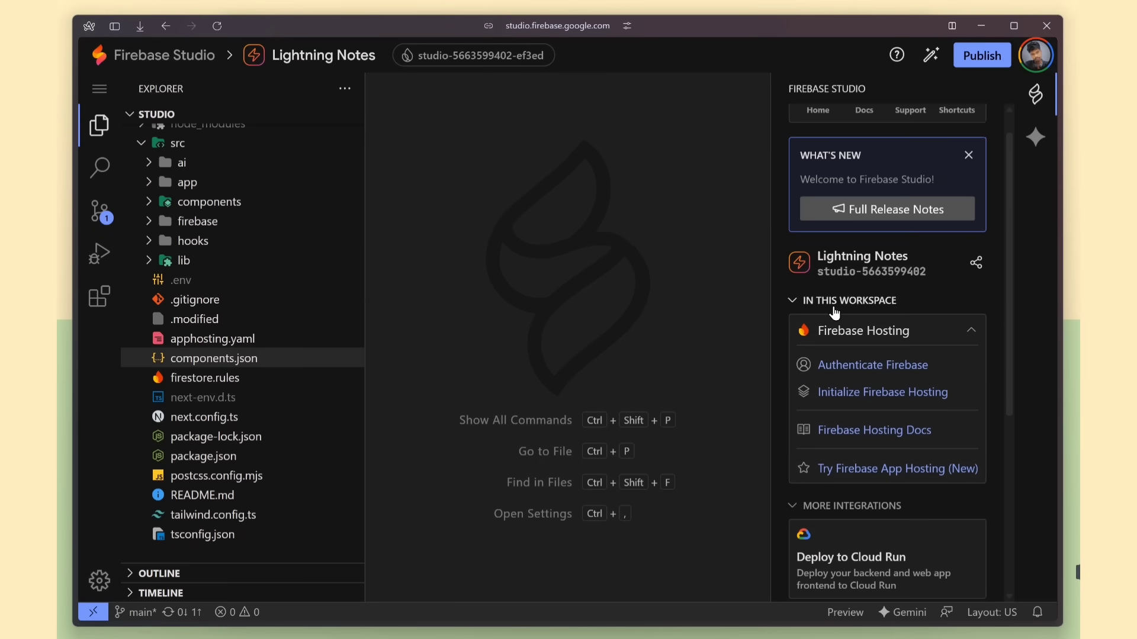
pyautogui.moveTo(882, 391)
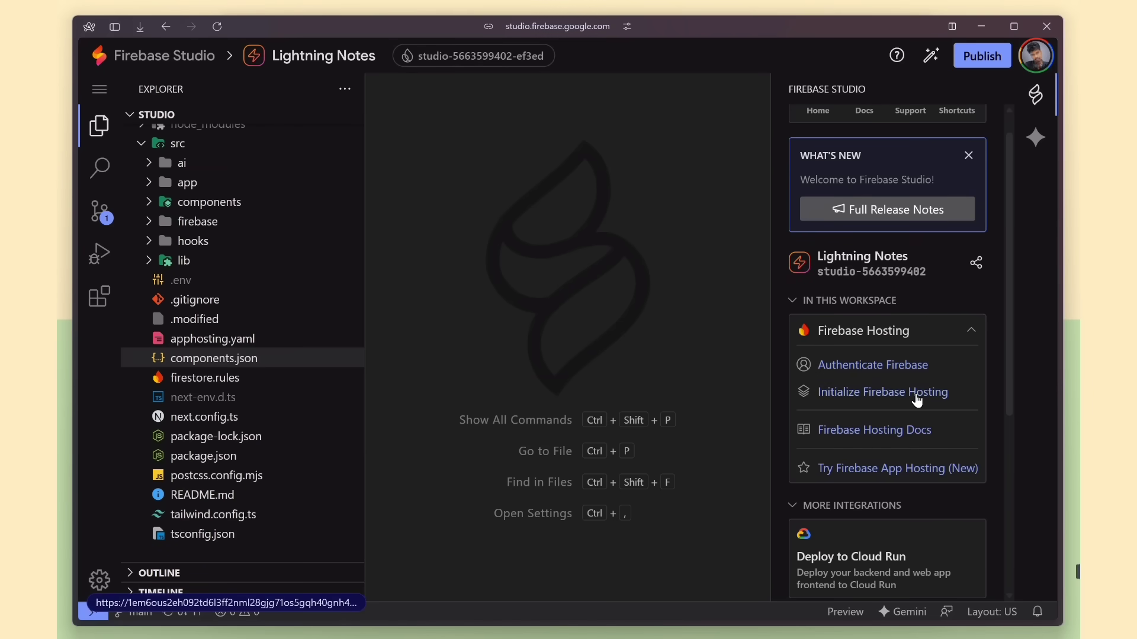
pyautogui.click(882, 392)
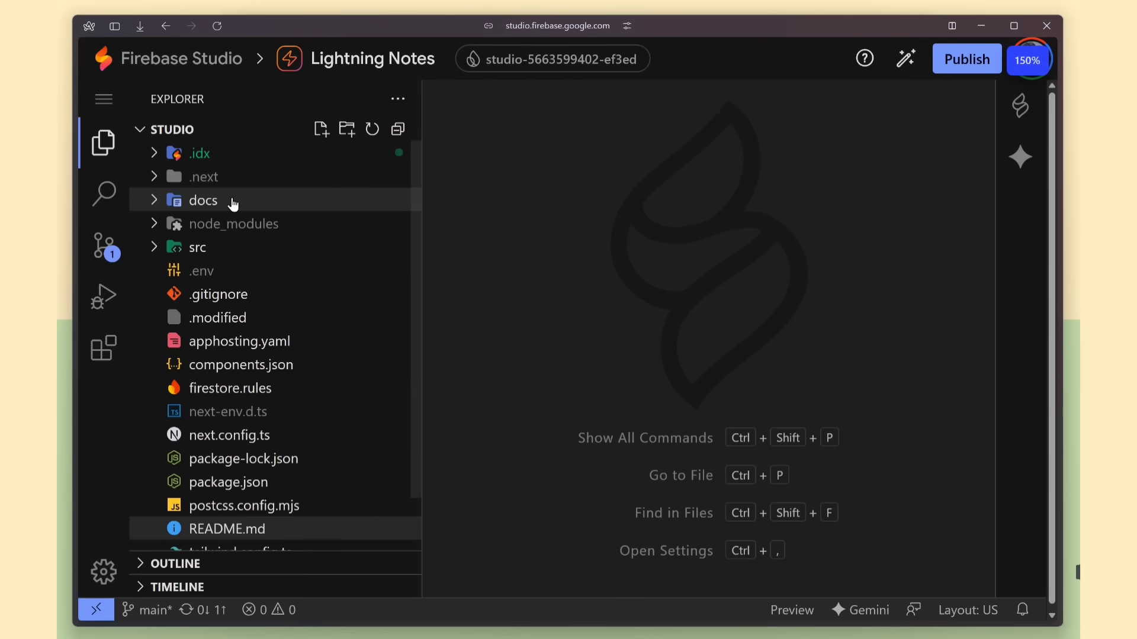
pyautogui.click(197, 248)
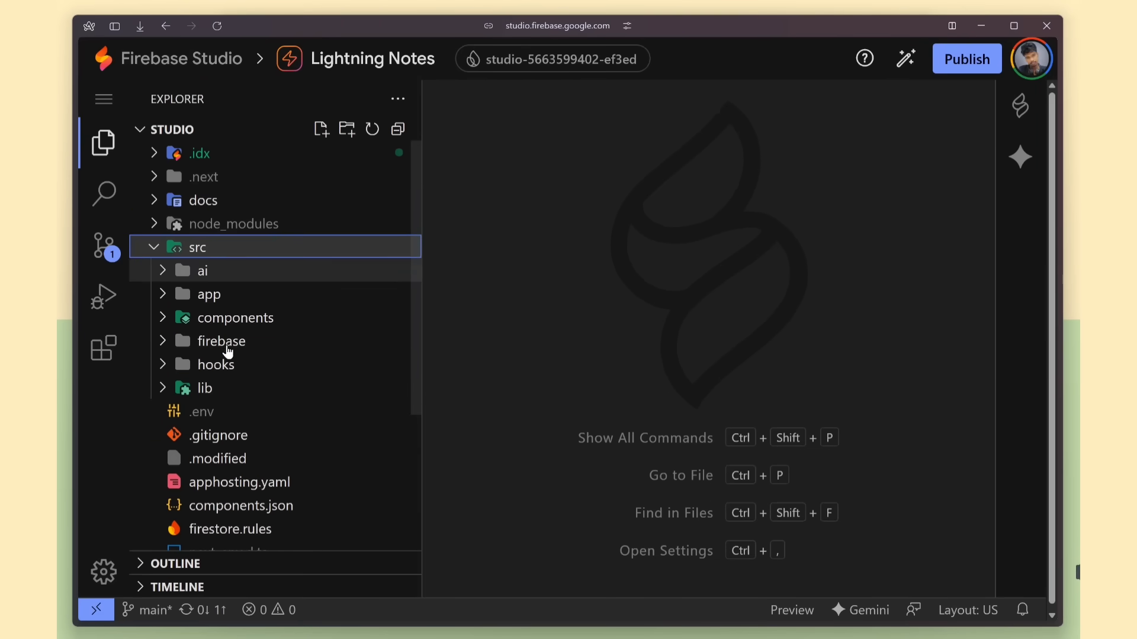